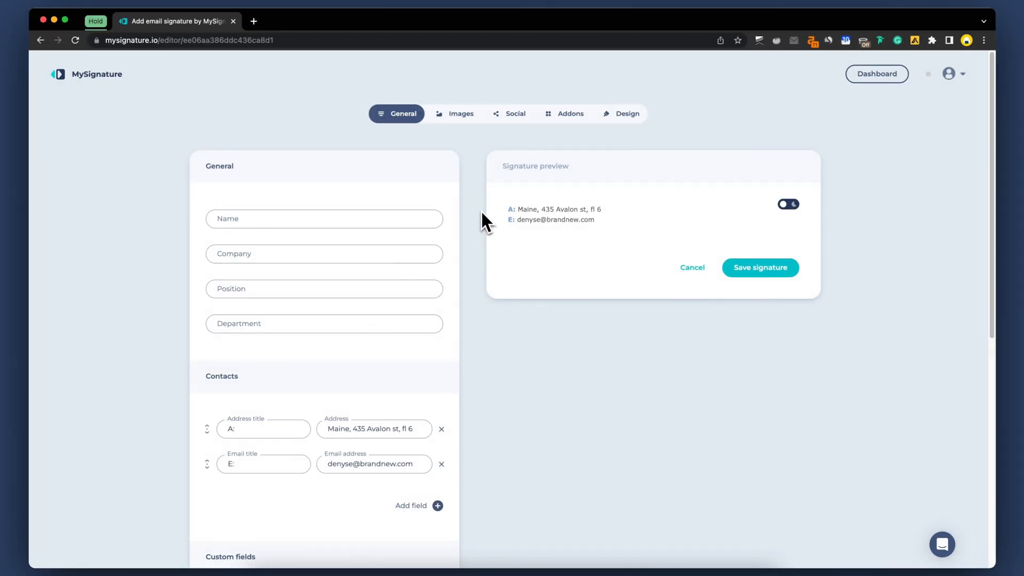
Preview the Social and Design settings before filling in any details.
{"action": "left_click", "coordinate": [515, 114]}
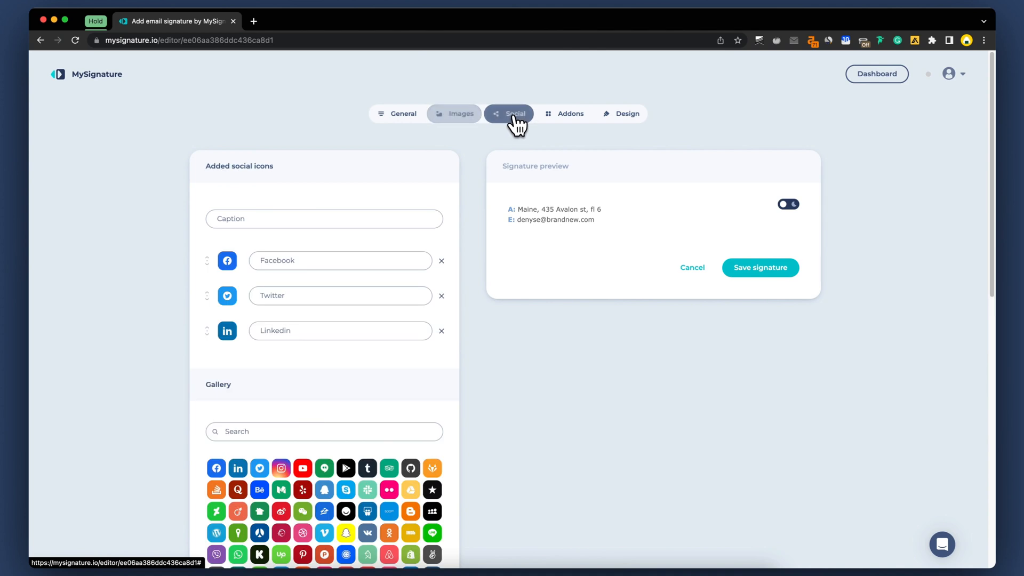
{"action": "left_click", "coordinate": [621, 113]}
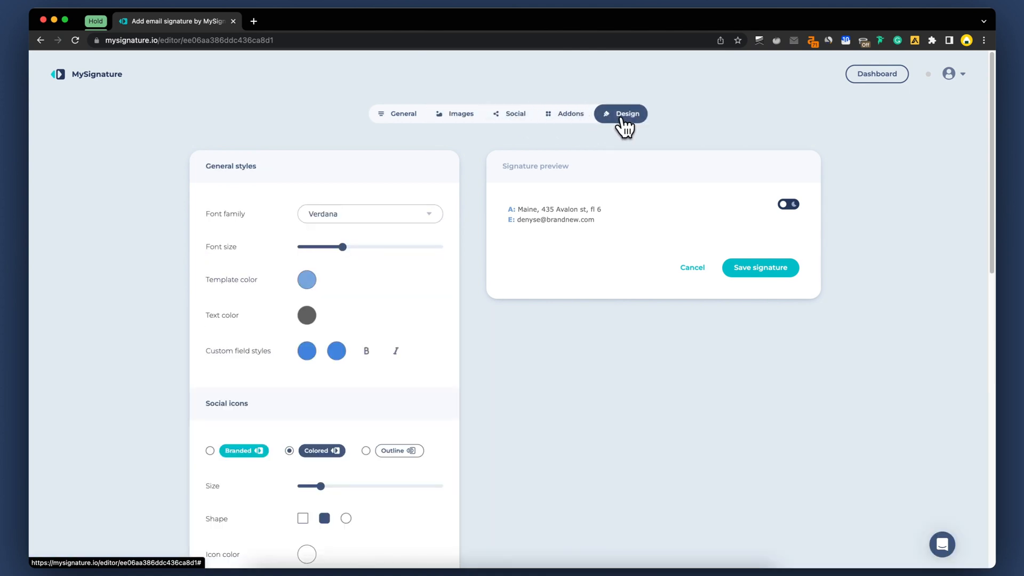
Enter the name, company BrandNew and position CMO in the General details.
{"action": "left_click", "coordinate": [403, 113]}
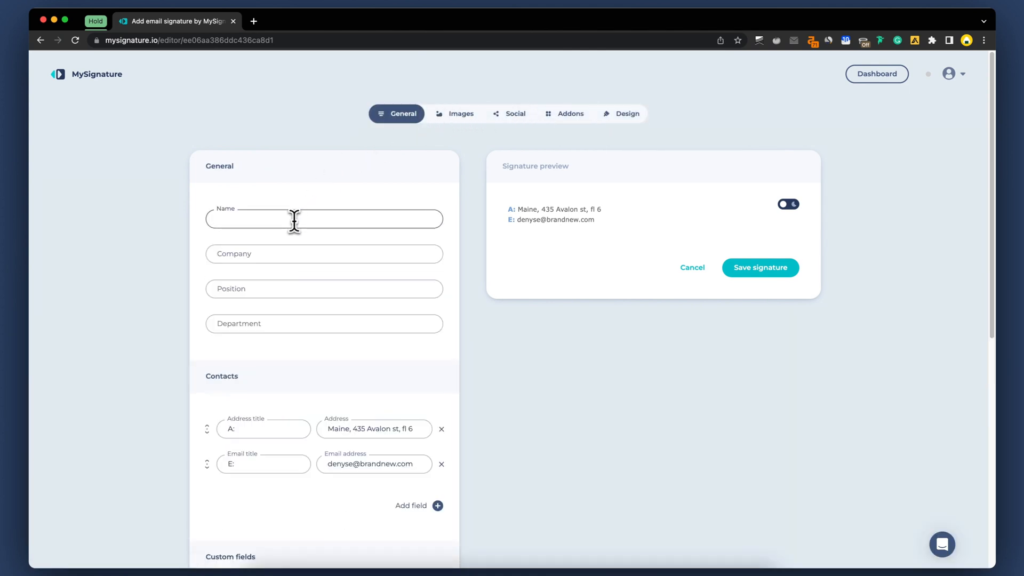
{"action": "type", "text": "Brand"}
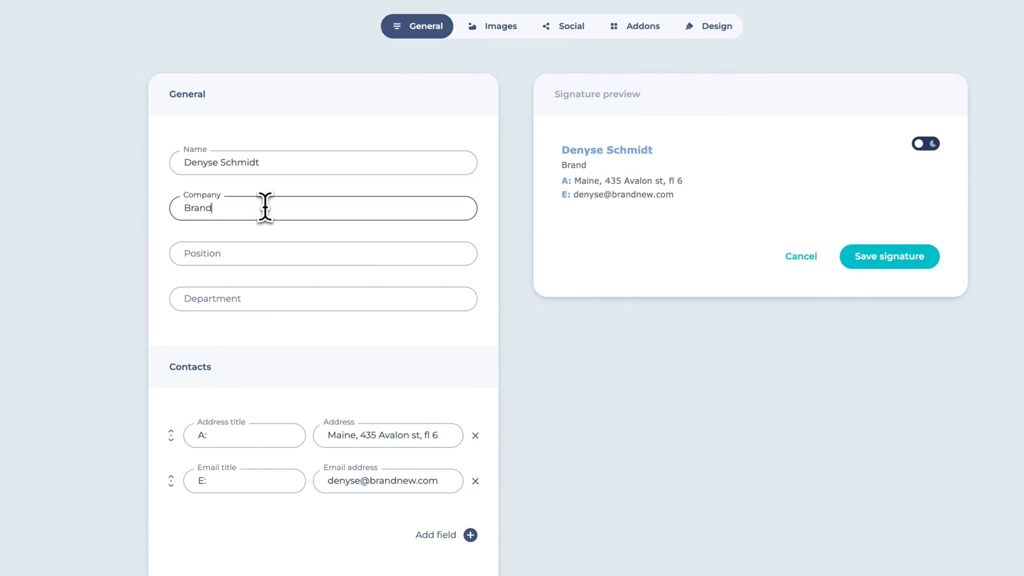
{"action": "type", "text": "CMO"}
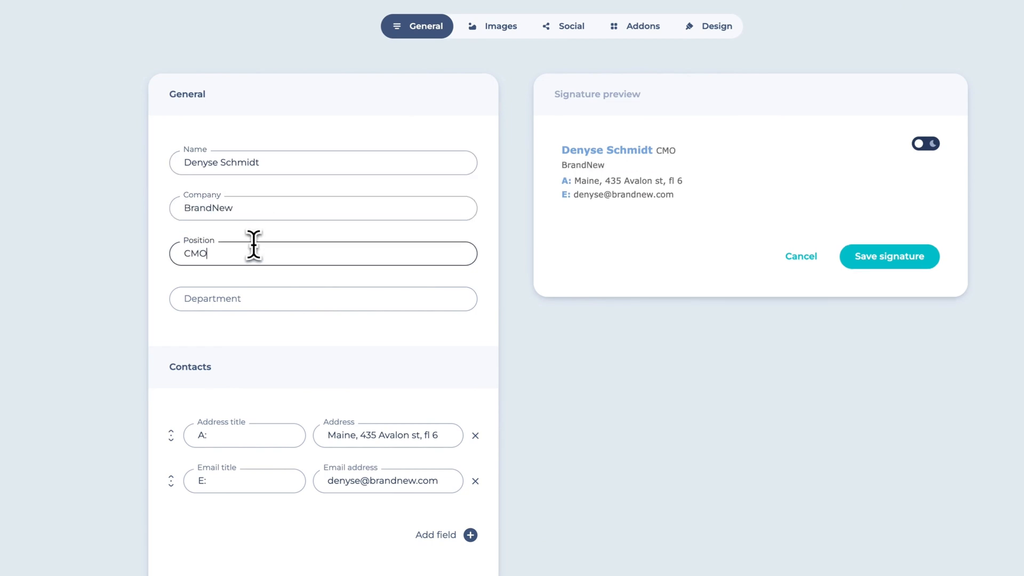
Add phone 3434-33-33 and website brandnew.com contact lines.
{"action": "left_click", "coordinate": [469, 534]}
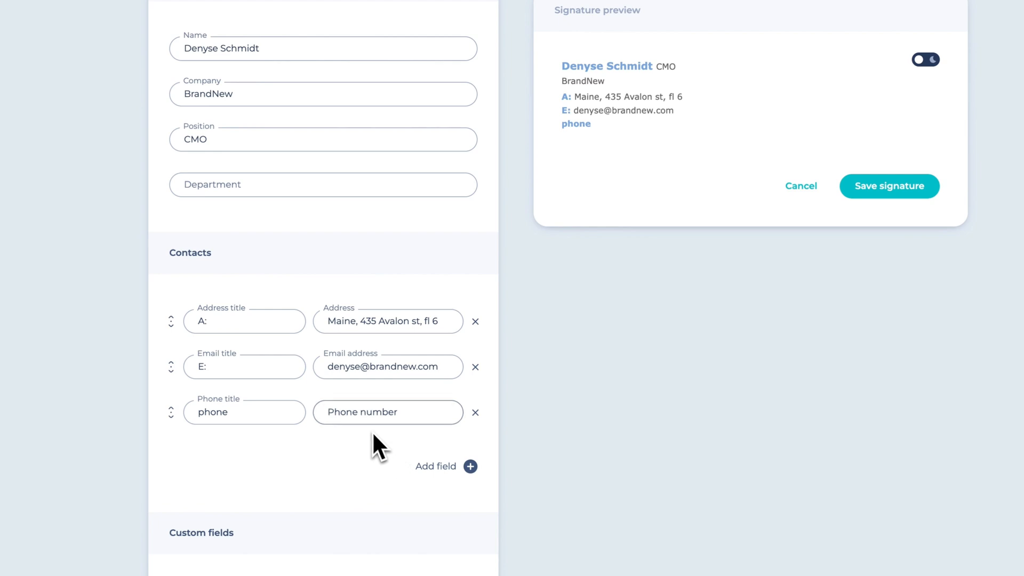
{"action": "type", "text": "343"}
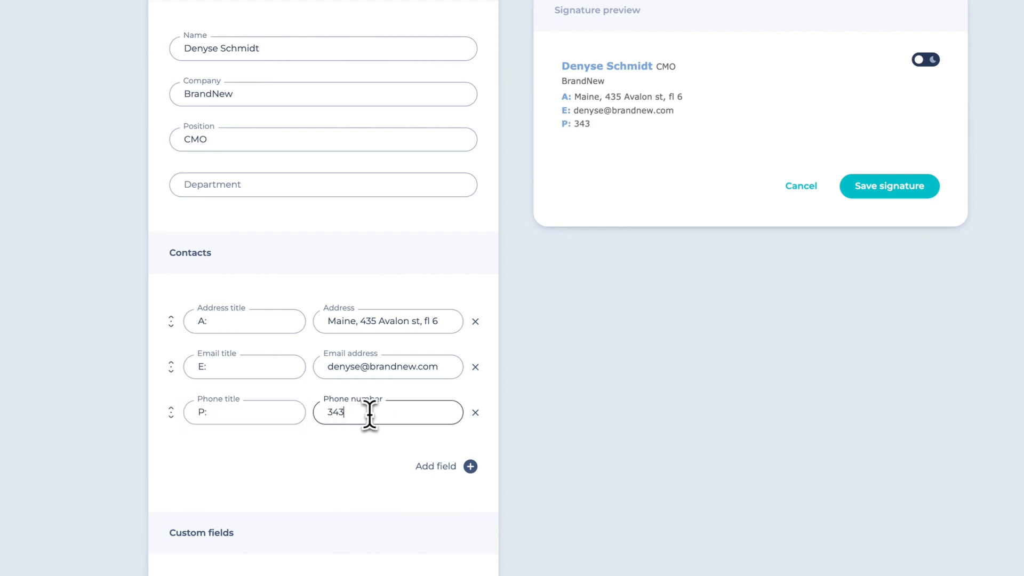
{"action": "type", "text": "website"}
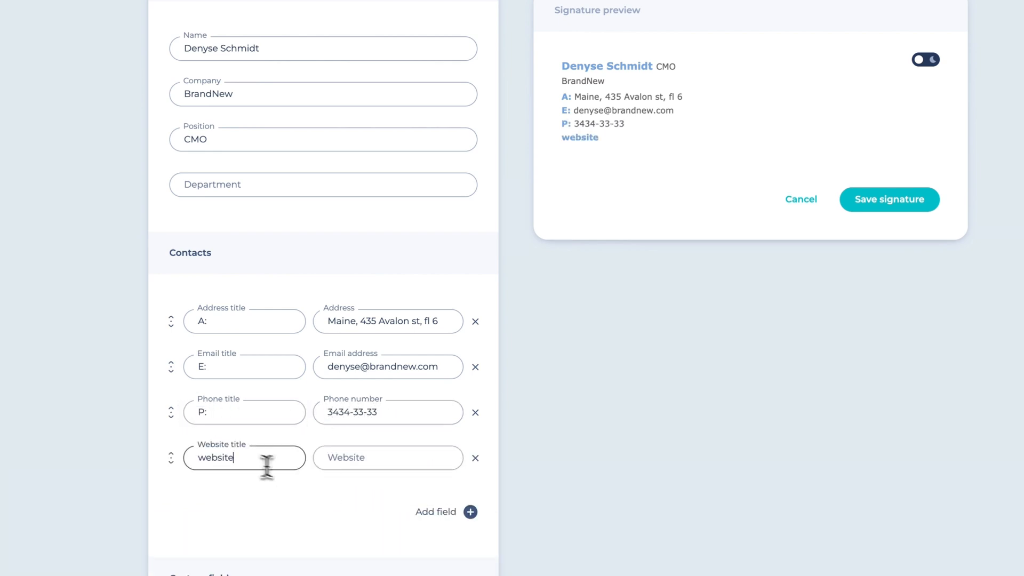
{"action": "type", "text": "brandnew.com"}
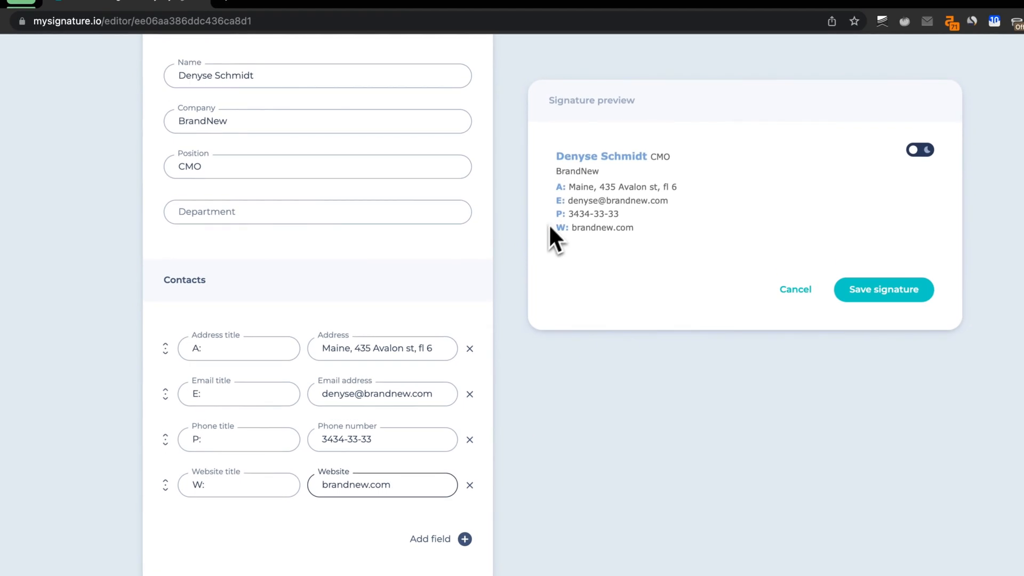
Move CMO from the position into a cellphone contact line at the top of Contacts.
{"action": "scroll", "scroll_direction": "down", "scroll_amount": 3}
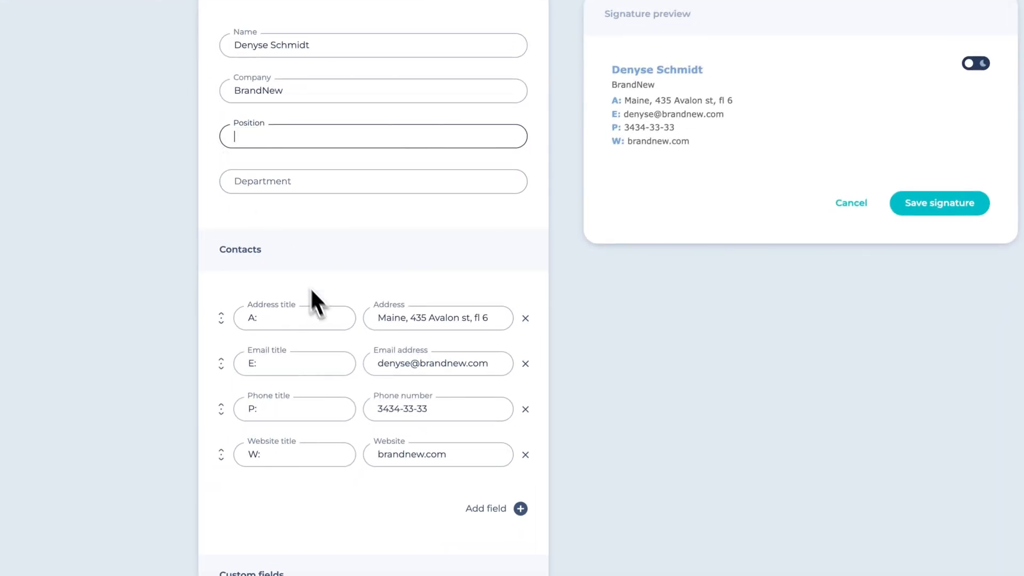
{"action": "left_click", "coordinate": [521, 507]}
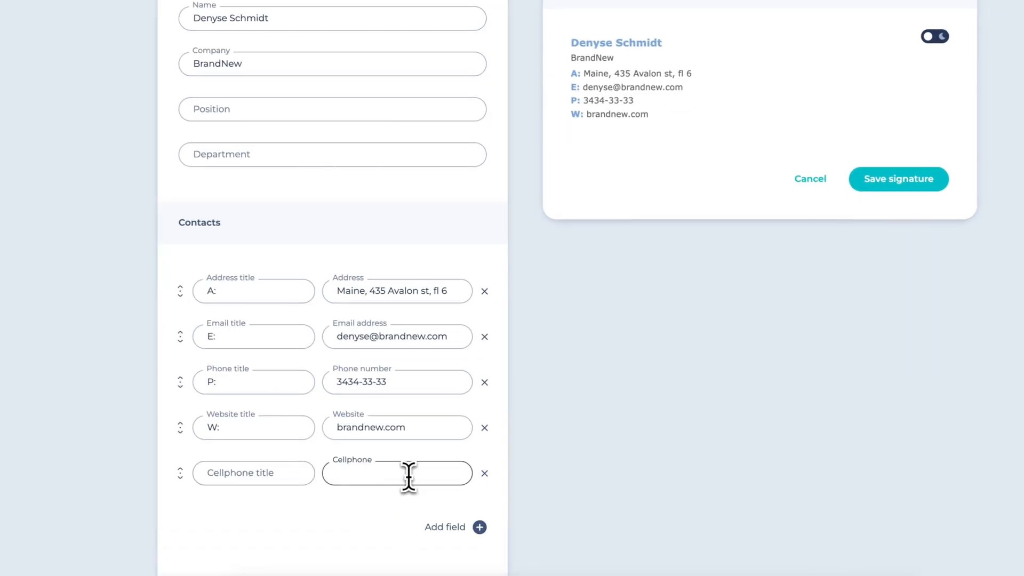
{"action": "type", "text": "CMO"}
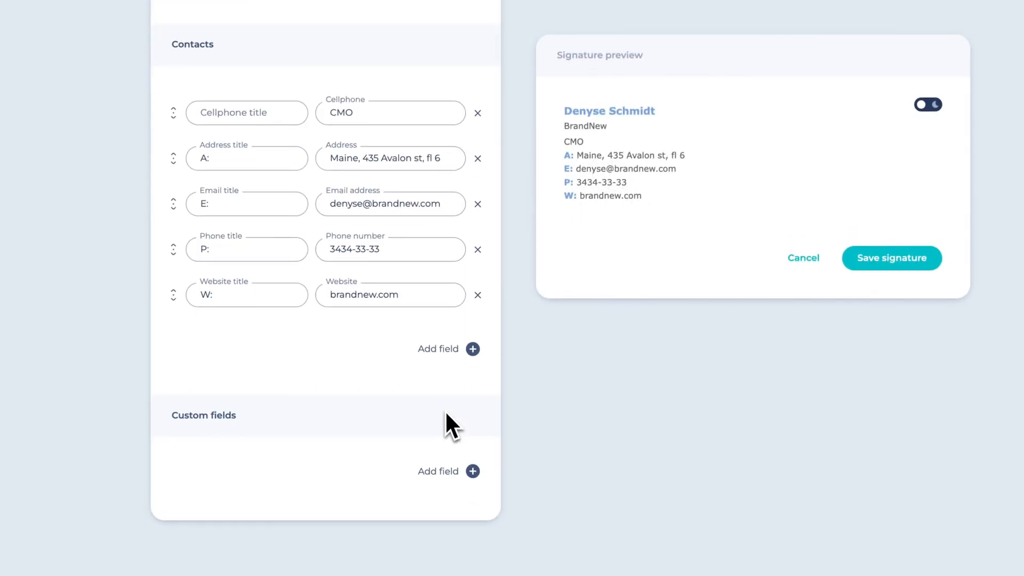
Add custom fields P: 555-44-43 and B: Blog below the website.
{"action": "left_click", "coordinate": [472, 470]}
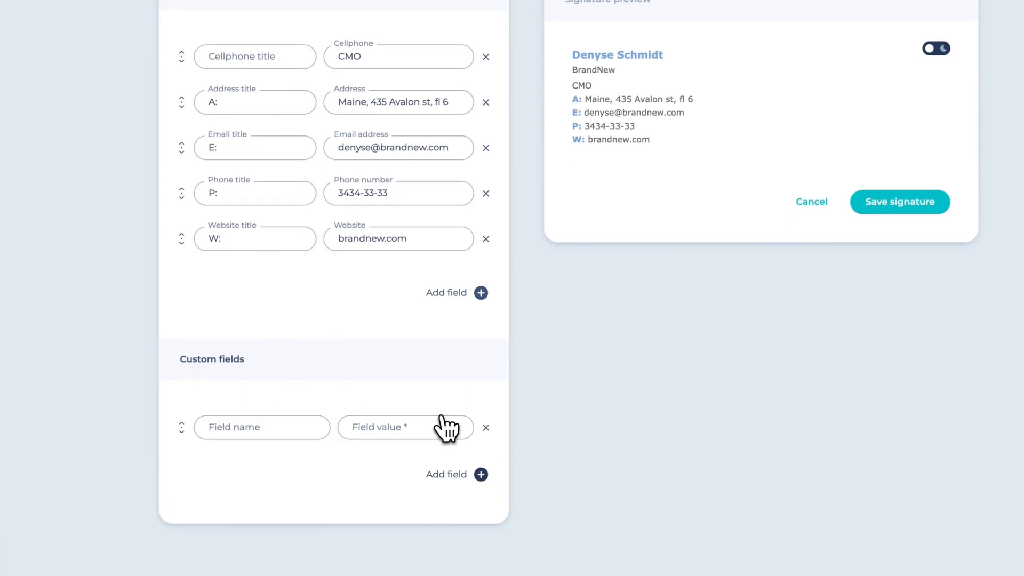
{"action": "type", "text": "555-44-"}
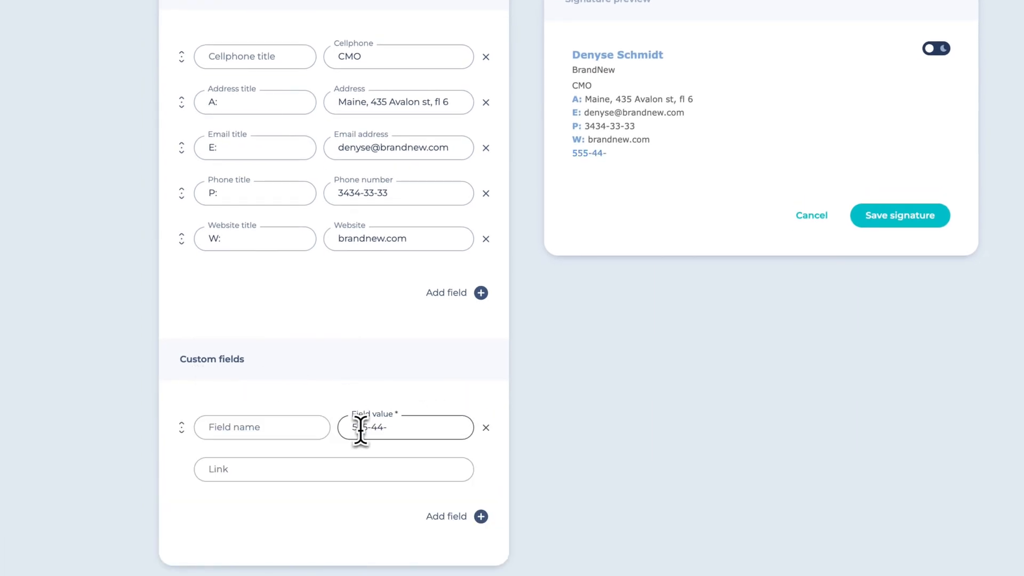
{"action": "type", "text": "43"}
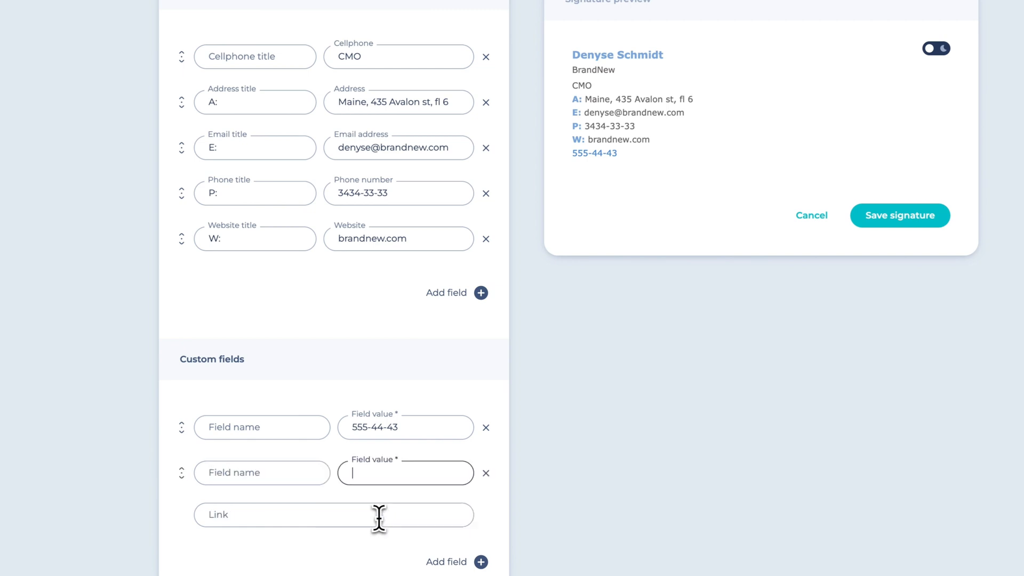
{"action": "type", "text": "Blog"}
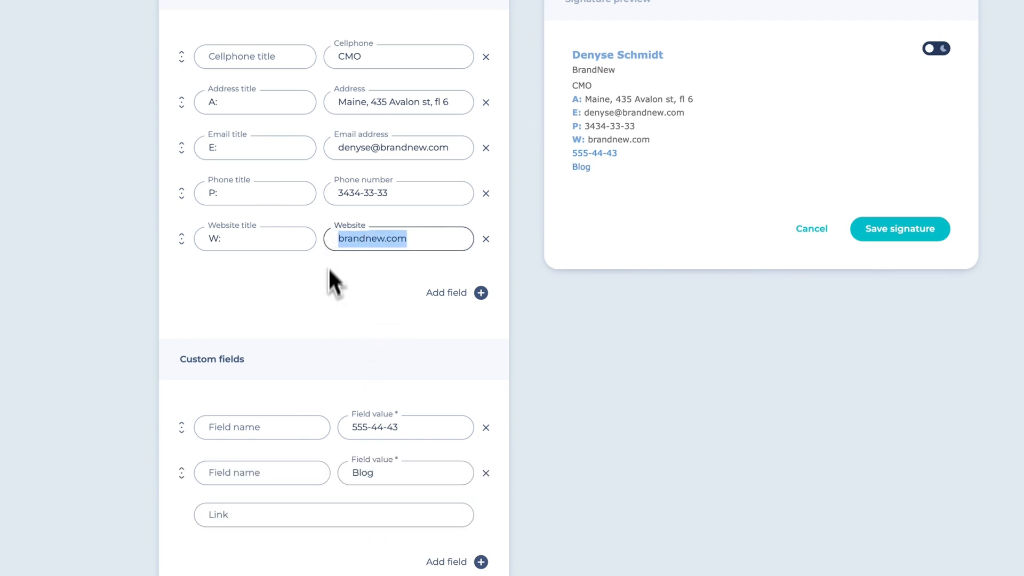
{"action": "type", "text": "B:"}
{"action": "left_click", "coordinate": [261, 426]}
{"action": "type", "text": "P:"}
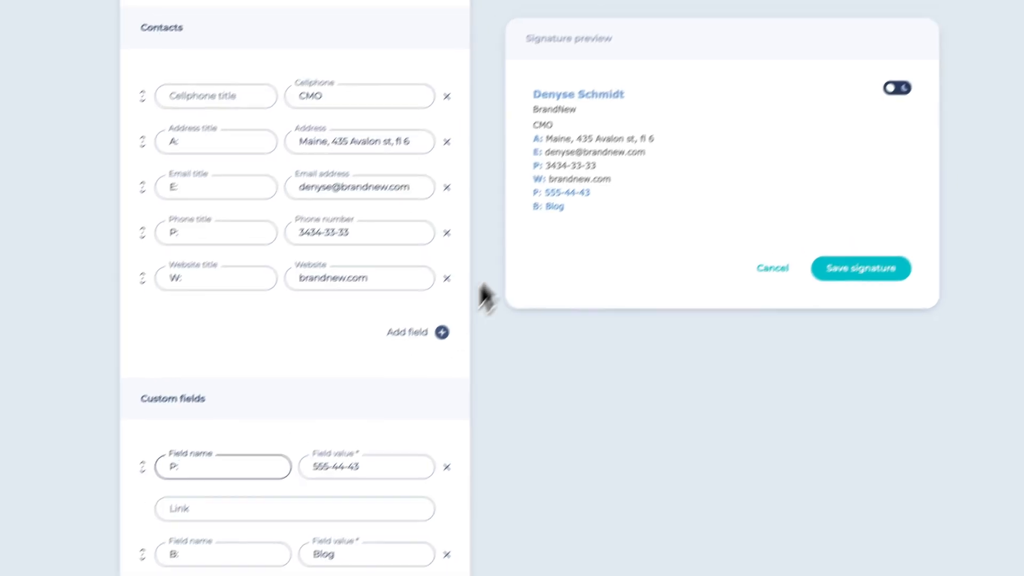
{"action": "scroll", "scroll_direction": "down", "scroll_amount": 3}
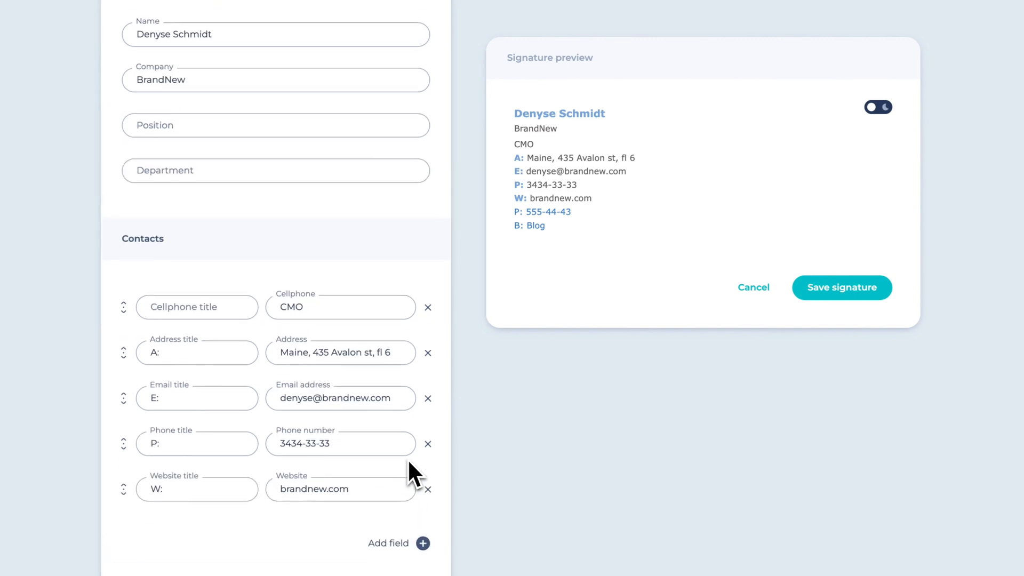
{"action": "scroll", "scroll_direction": "down", "scroll_amount": 3}
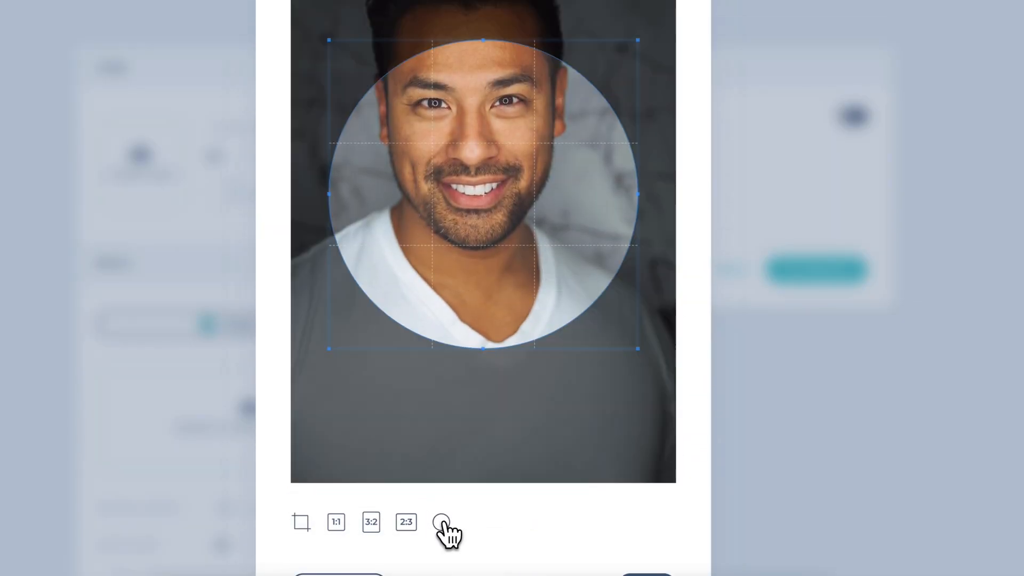
Crop the uploaded portrait photo to a tall rectangle and apply it to the signature.
{"action": "left_click", "coordinate": [441, 522]}
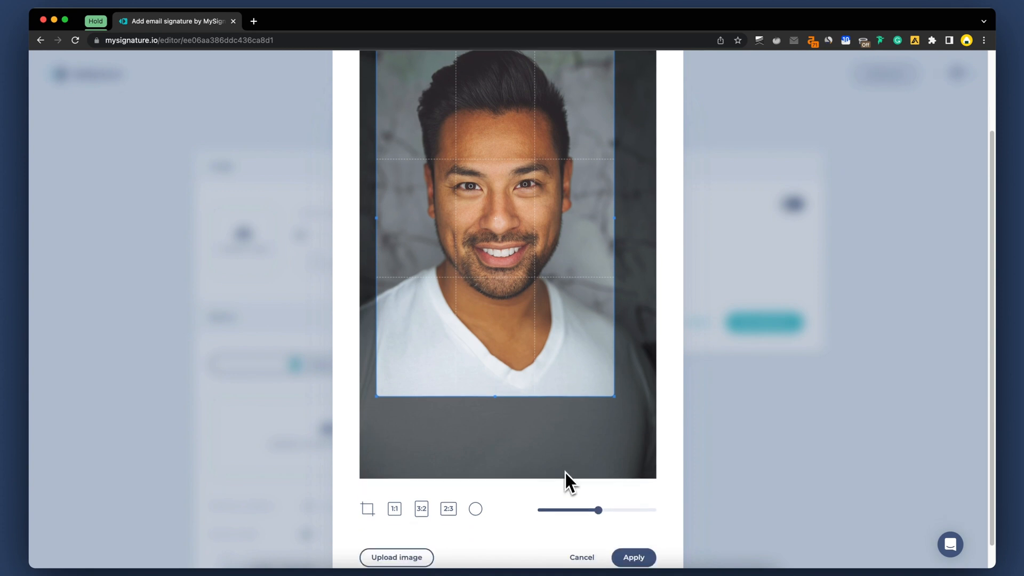
{"action": "left_click", "coordinate": [632, 556]}
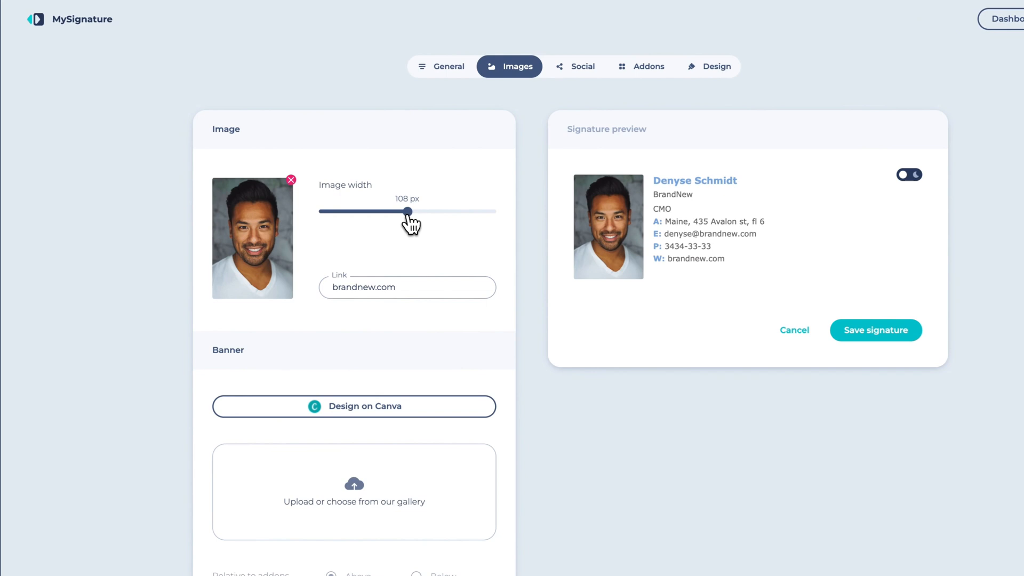
Shrink the photo's width and bring the banner options into view.
{"action": "left_click_drag", "start_coordinate": [410, 211], "coordinate": [392, 211]}
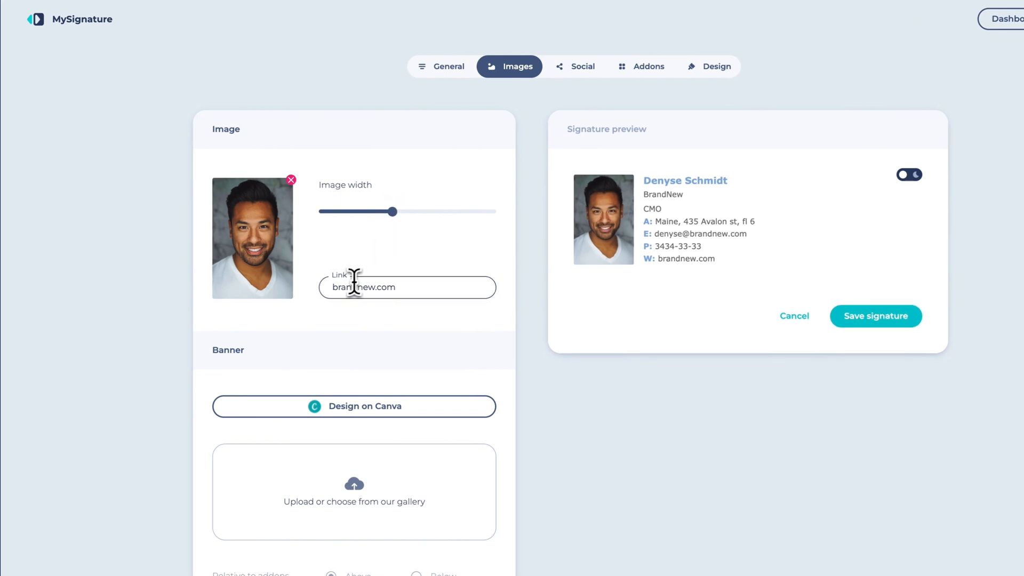
{"action": "scroll", "scroll_direction": "down", "scroll_amount": 3}
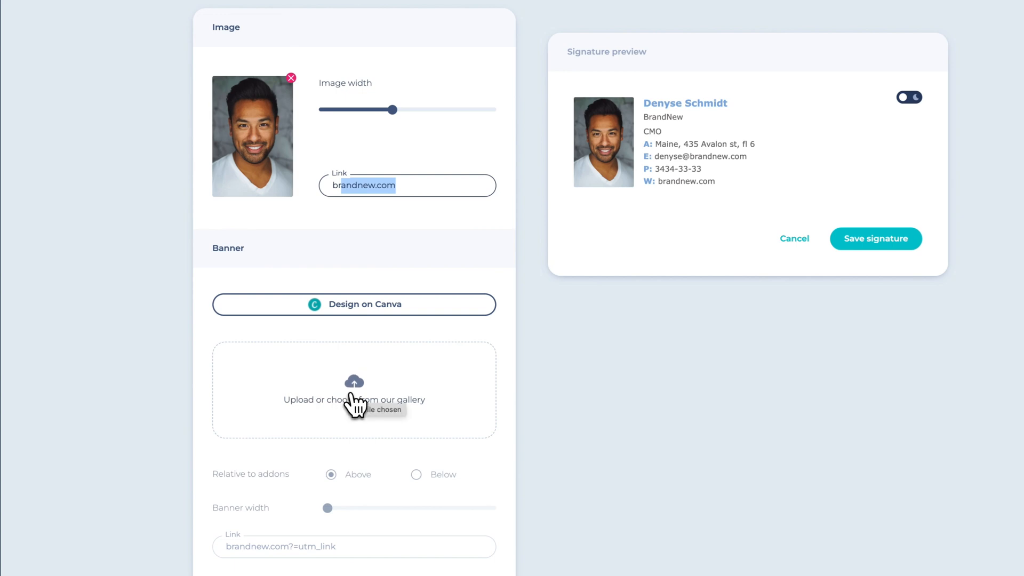
Upload banner.png as the signature banner with corner radius 2 and apply it.
{"action": "left_click", "coordinate": [353, 399]}
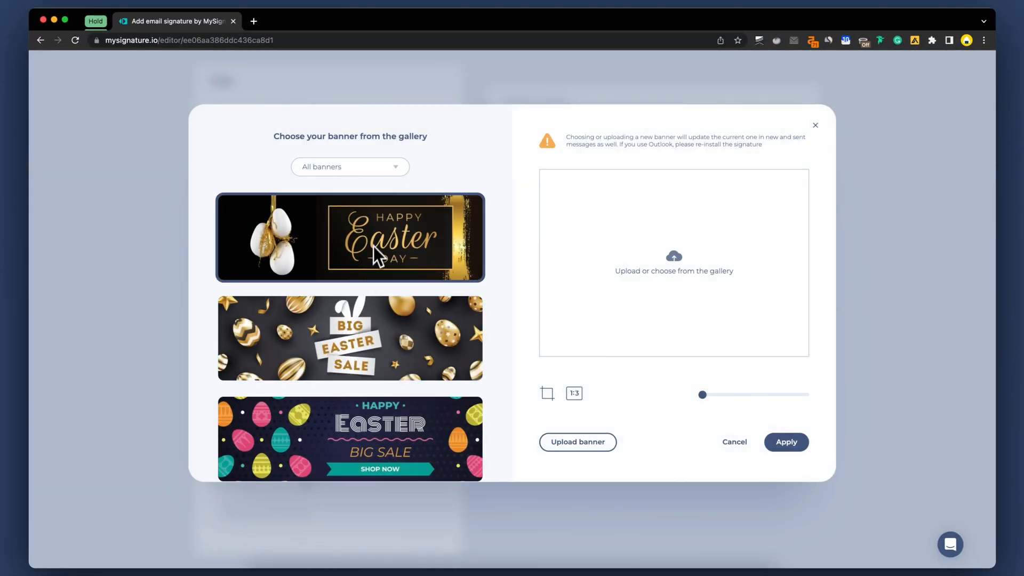
{"action": "left_click", "coordinate": [349, 166]}
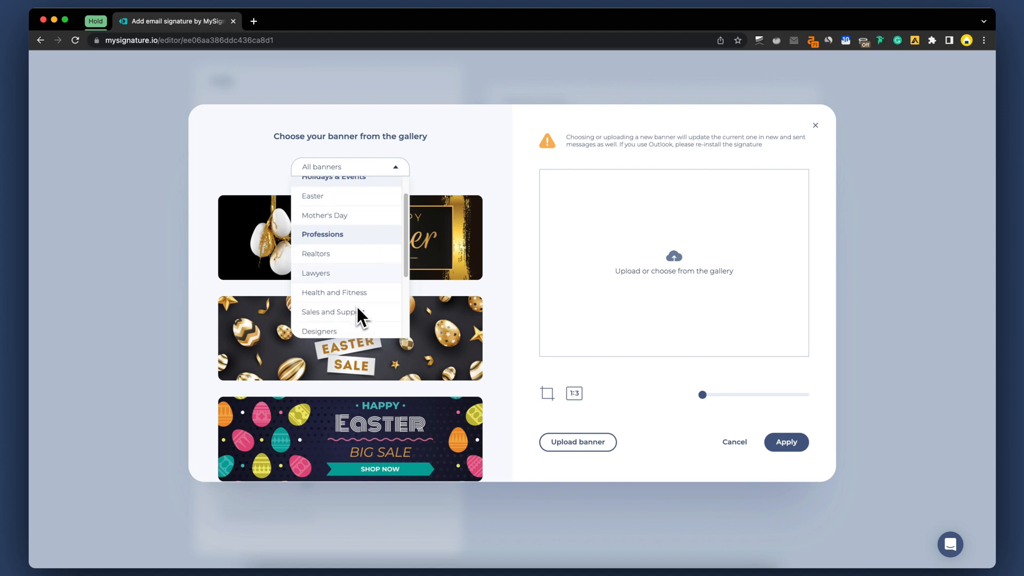
{"action": "scroll", "scroll_direction": "down", "scroll_amount": 3}
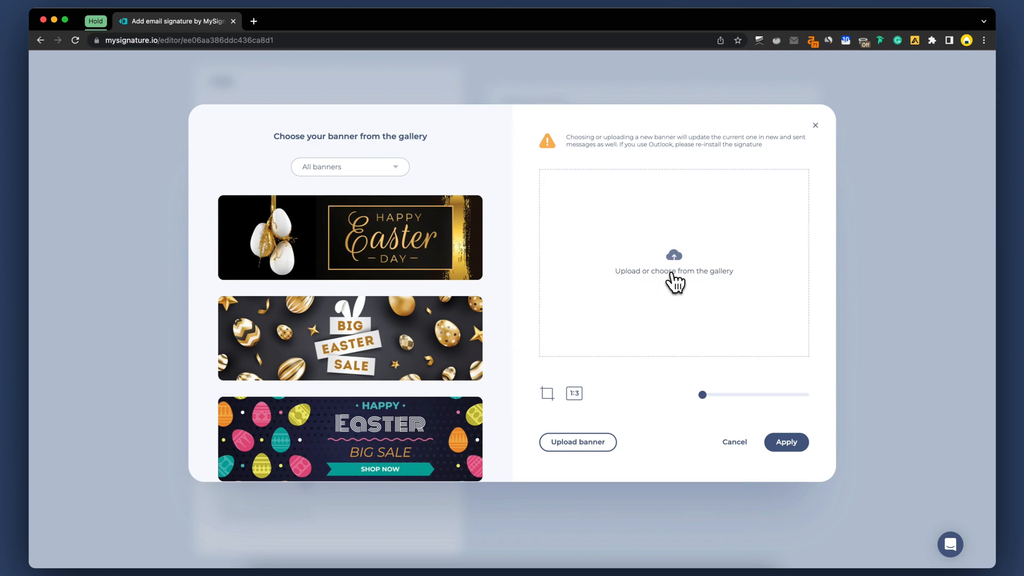
{"action": "left_click", "coordinate": [672, 269]}
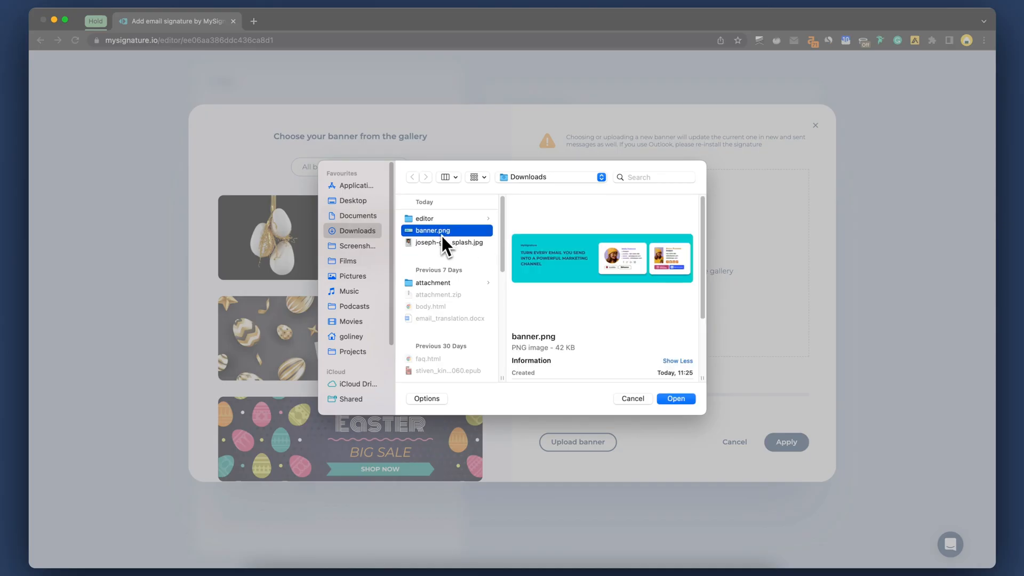
{"action": "left_click", "coordinate": [674, 398]}
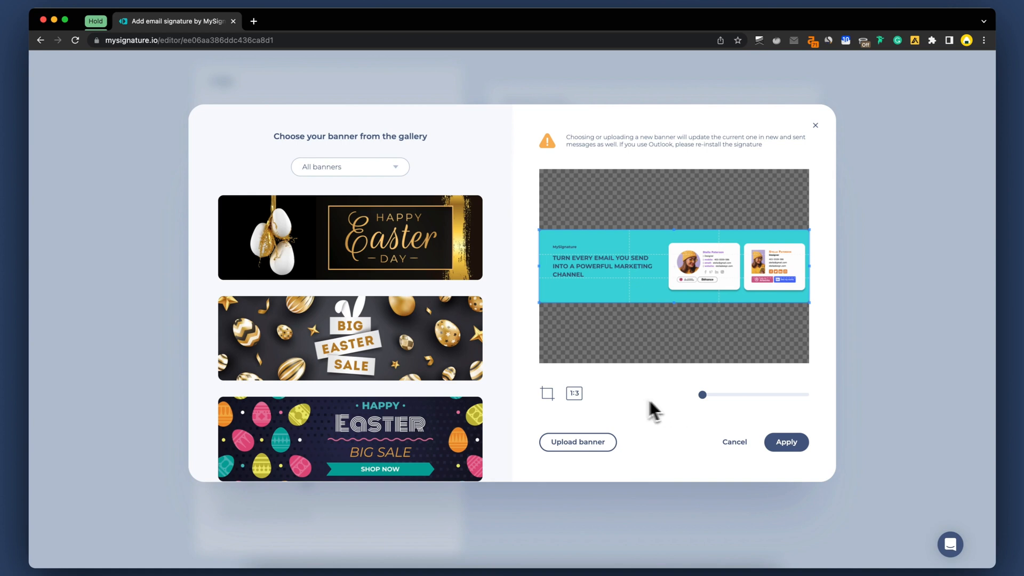
{"action": "left_click_drag", "start_coordinate": [702, 395], "coordinate": [756, 395]}
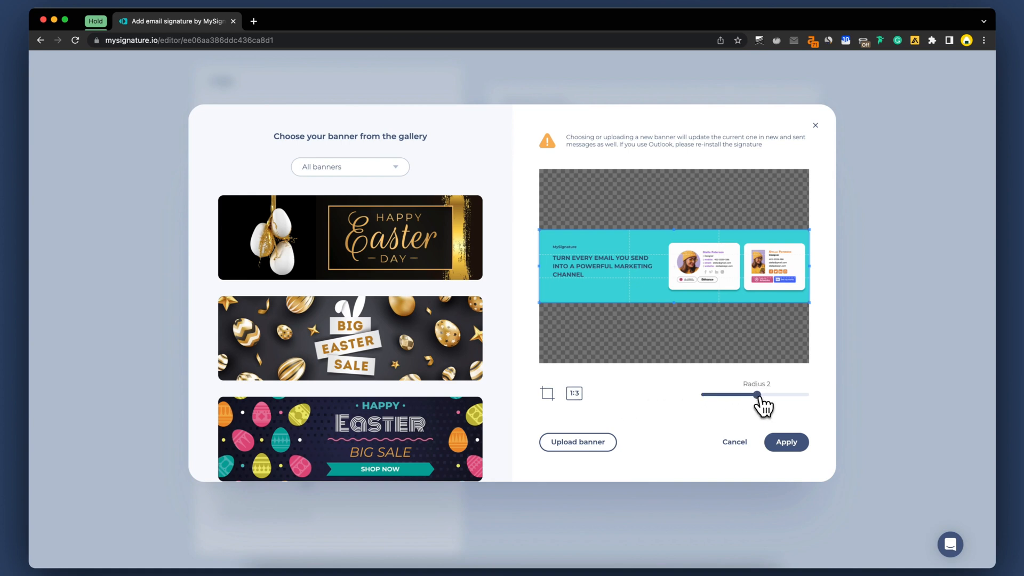
{"action": "left_click", "coordinate": [786, 442]}
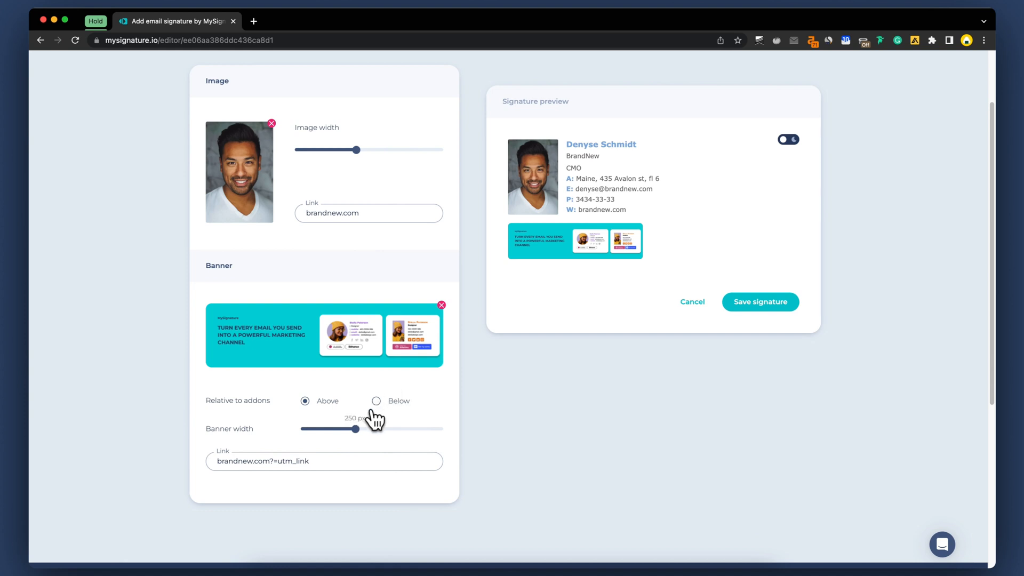
Widen the banner and check the signature on a dark background.
{"action": "left_click_drag", "start_coordinate": [358, 429], "coordinate": [397, 428]}
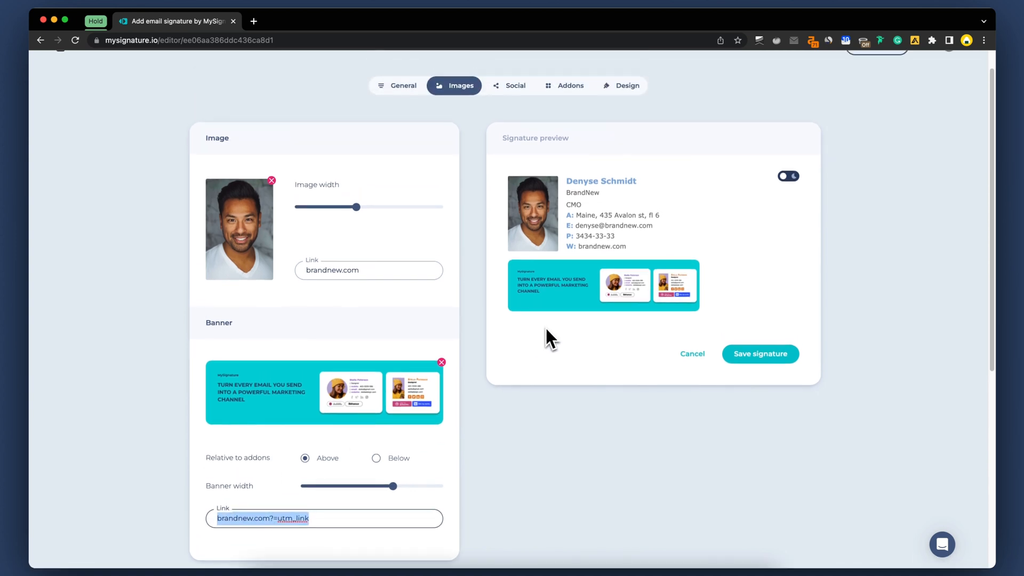
{"action": "left_click", "coordinate": [788, 176]}
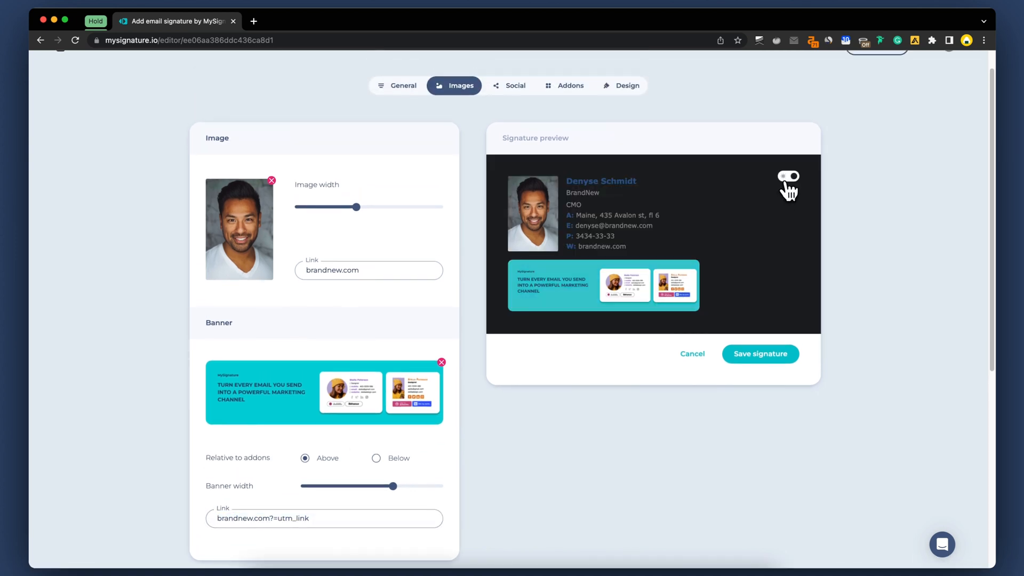
{"action": "scroll", "scroll_direction": "down", "scroll_amount": 3}
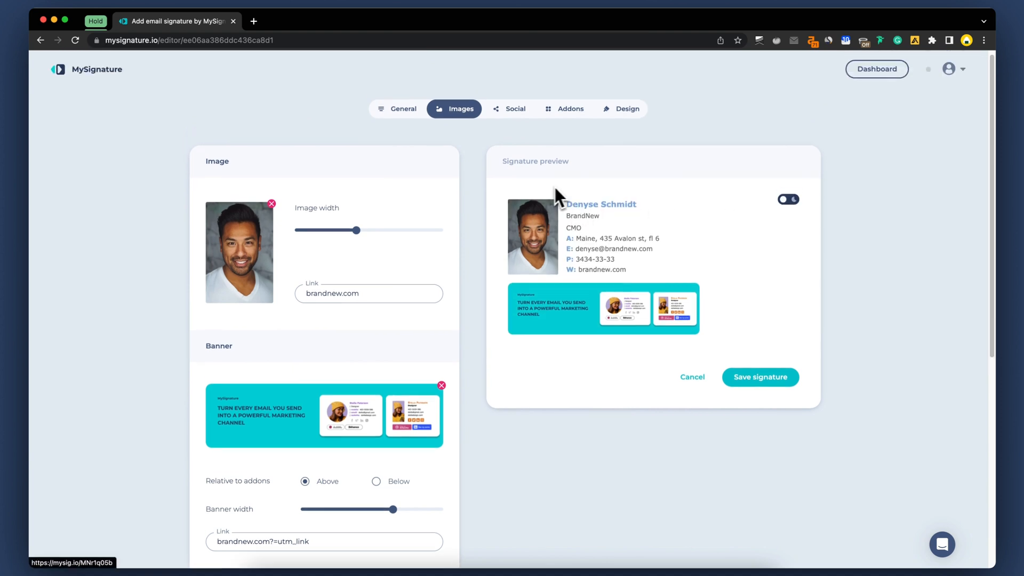
Link the Facebook, Twitter and LinkedIn icons and caption them 'Follow me:'.
{"action": "left_click", "coordinate": [515, 109]}
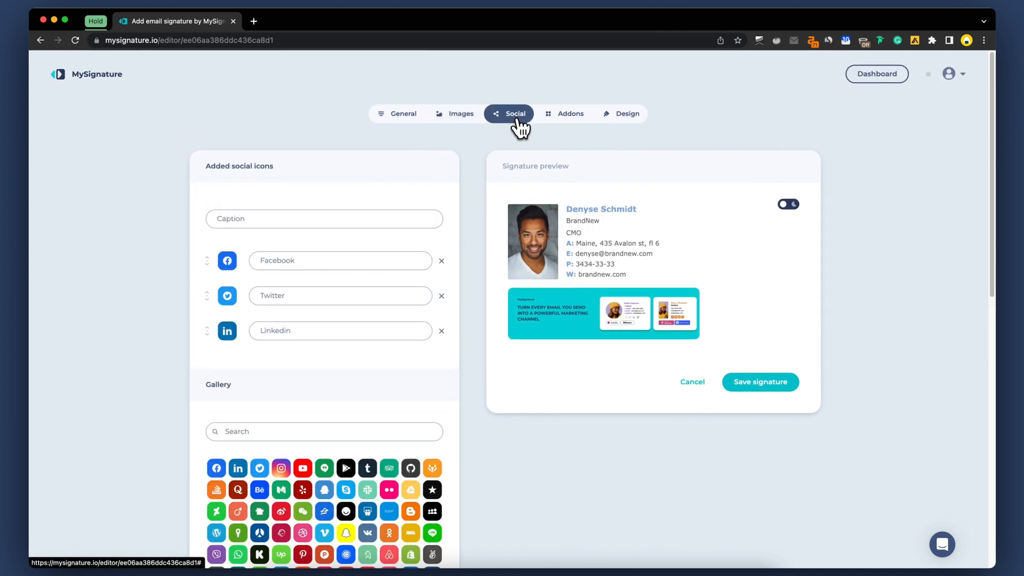
{"action": "scroll", "scroll_direction": "down", "scroll_amount": 3}
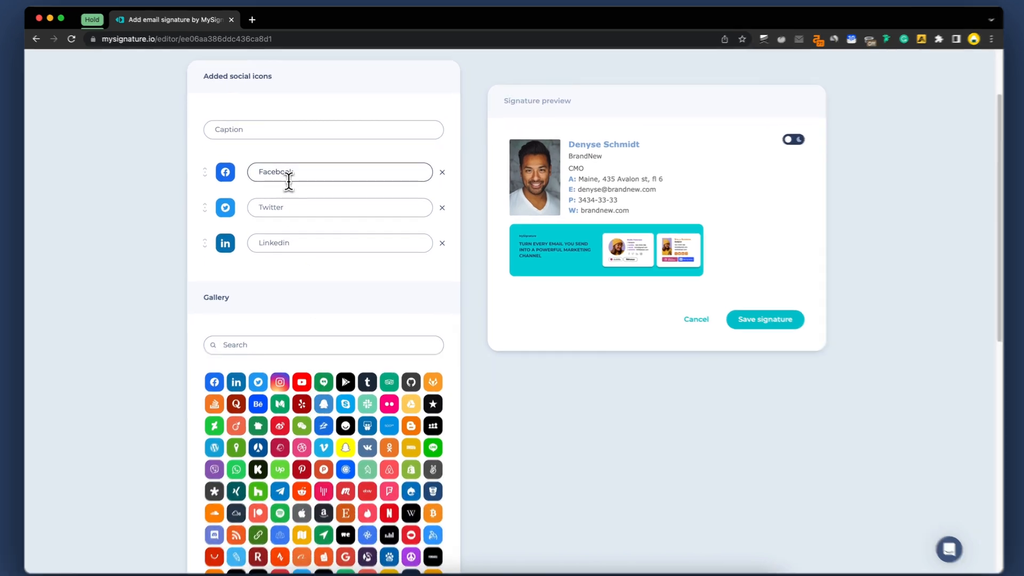
{"action": "type", "text": "link"}
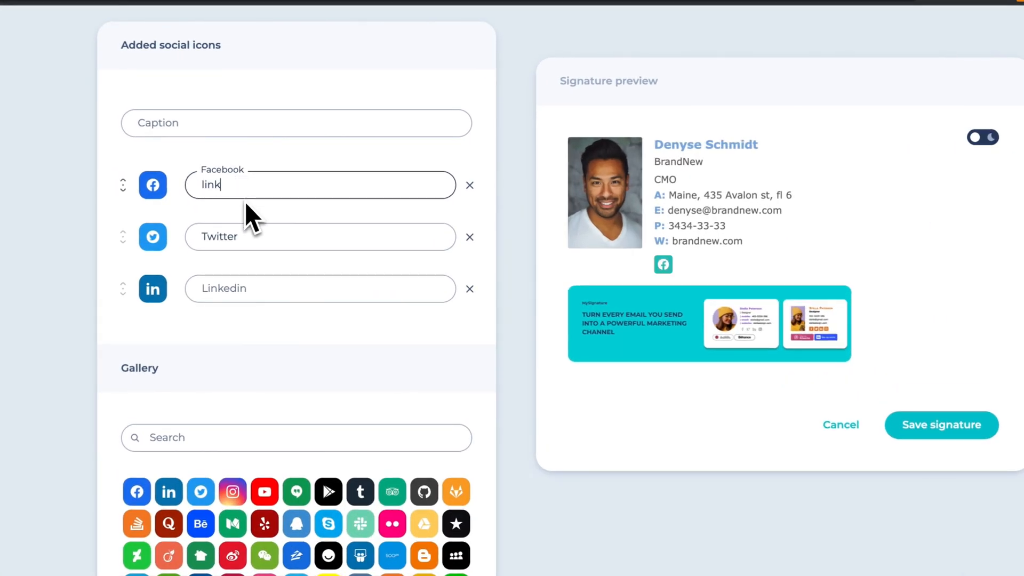
{"action": "type", "text": "link"}
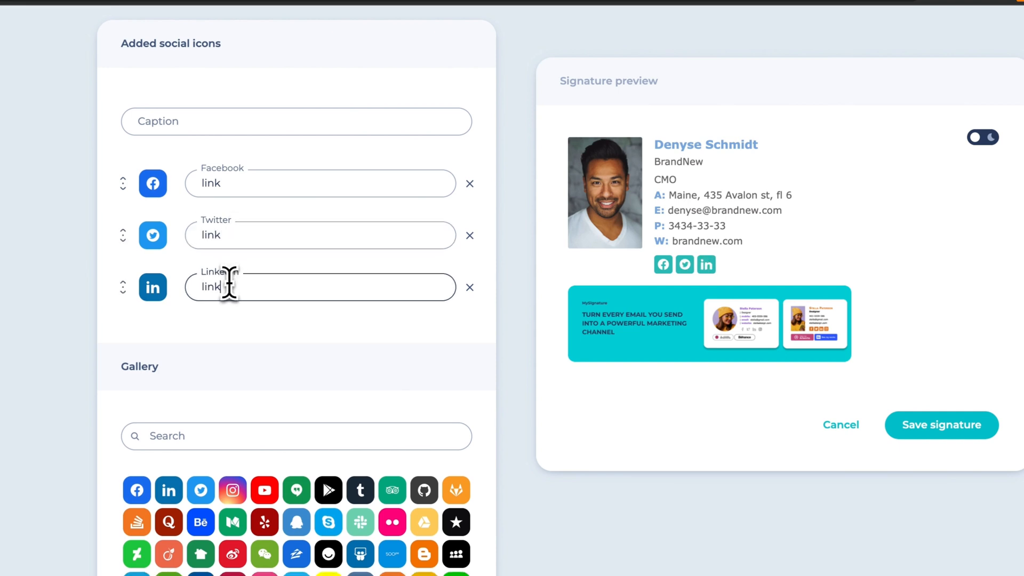
{"action": "type", "text": "Follow me:"}
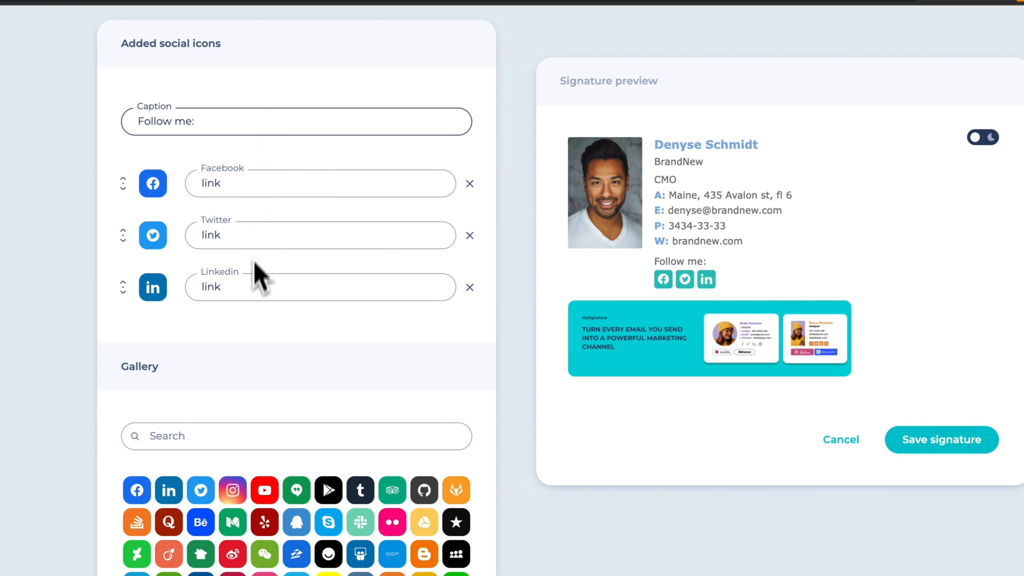
Search the icon gallery and add a Shopify icon to the social row.
{"action": "scroll", "scroll_direction": "down", "scroll_amount": 3}
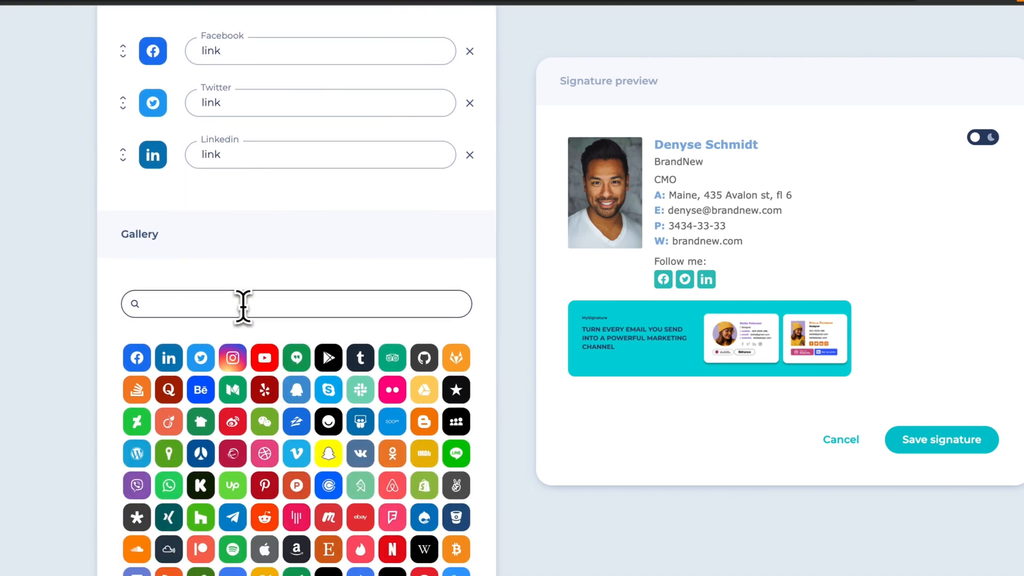
{"action": "type", "text": "RSS"}
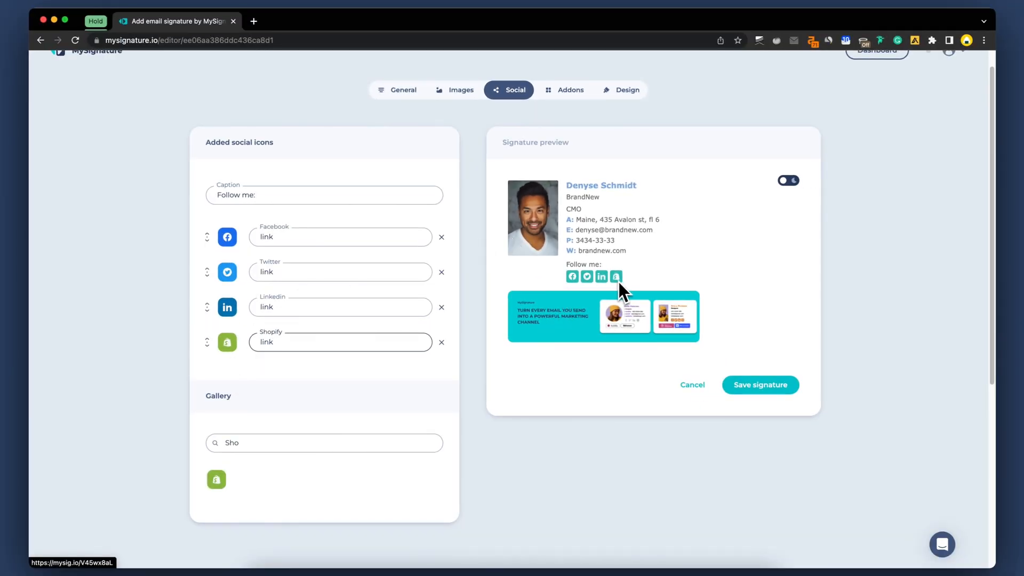
{"action": "left_click", "coordinate": [569, 89]}
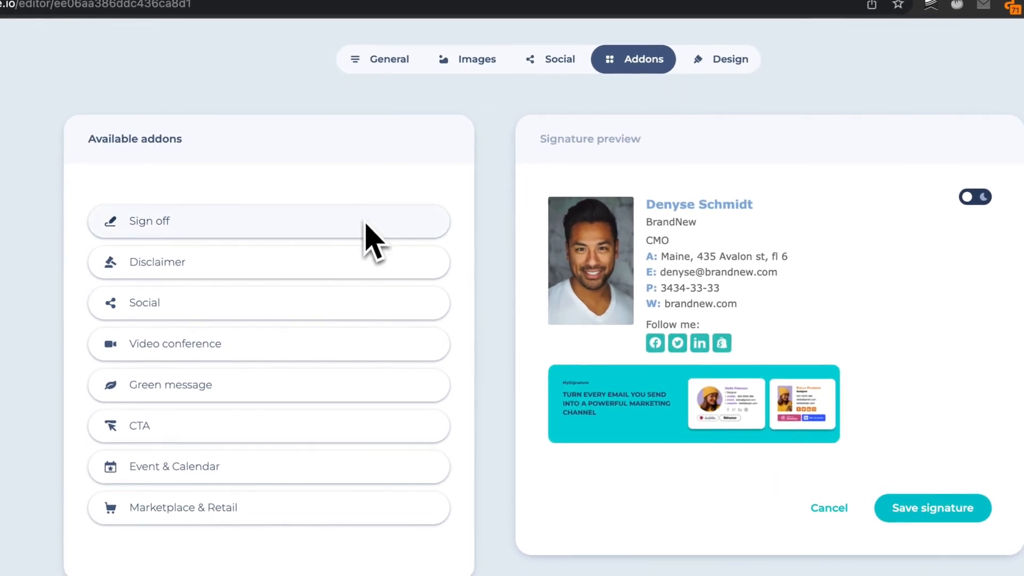
{"action": "mouse_move", "coordinate": [353, 391]}
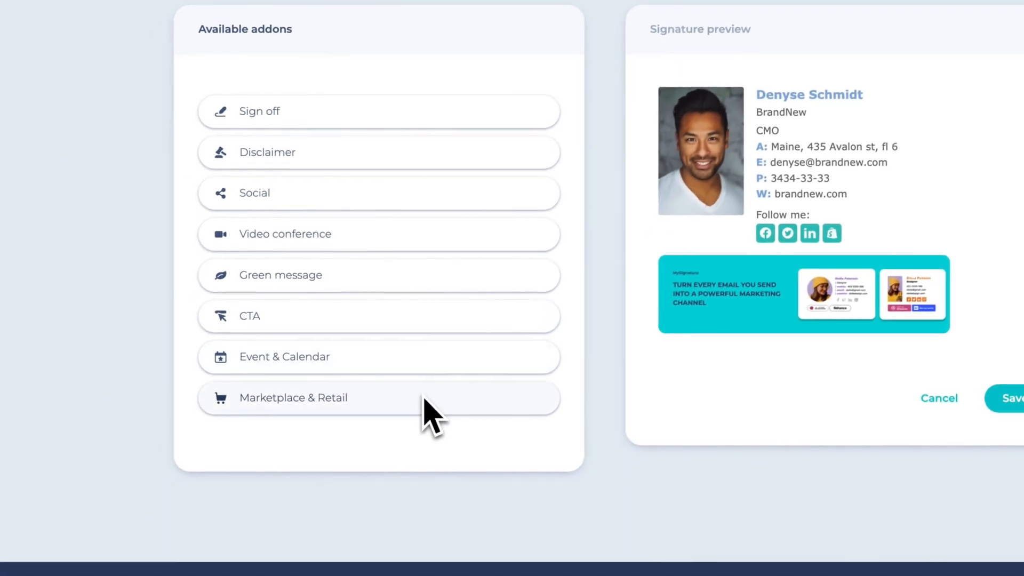
Try the Video conference add-on, remove it, and choose the CTA add-on instead.
{"action": "left_click", "coordinate": [254, 193]}
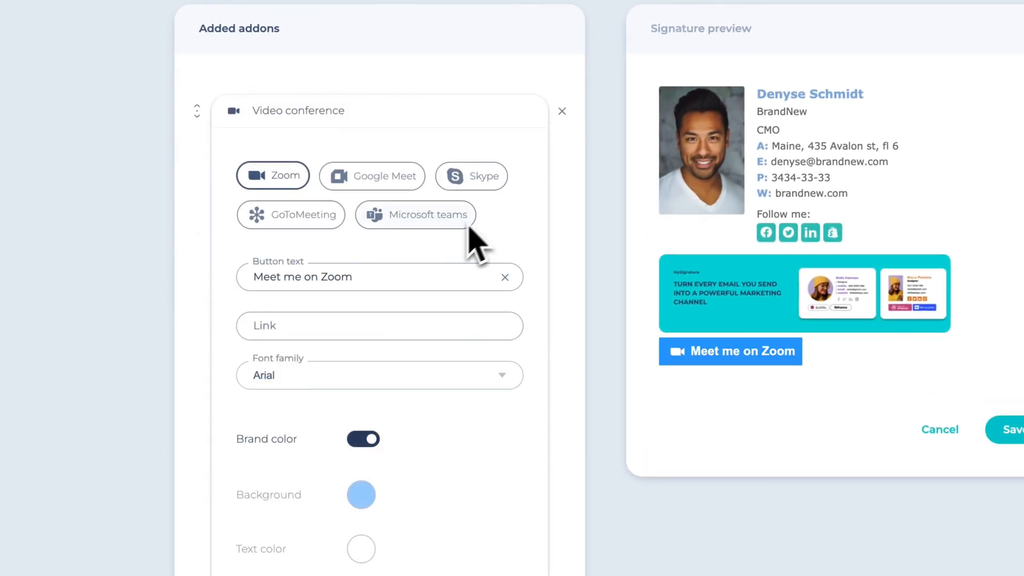
{"action": "left_click", "coordinate": [562, 111]}
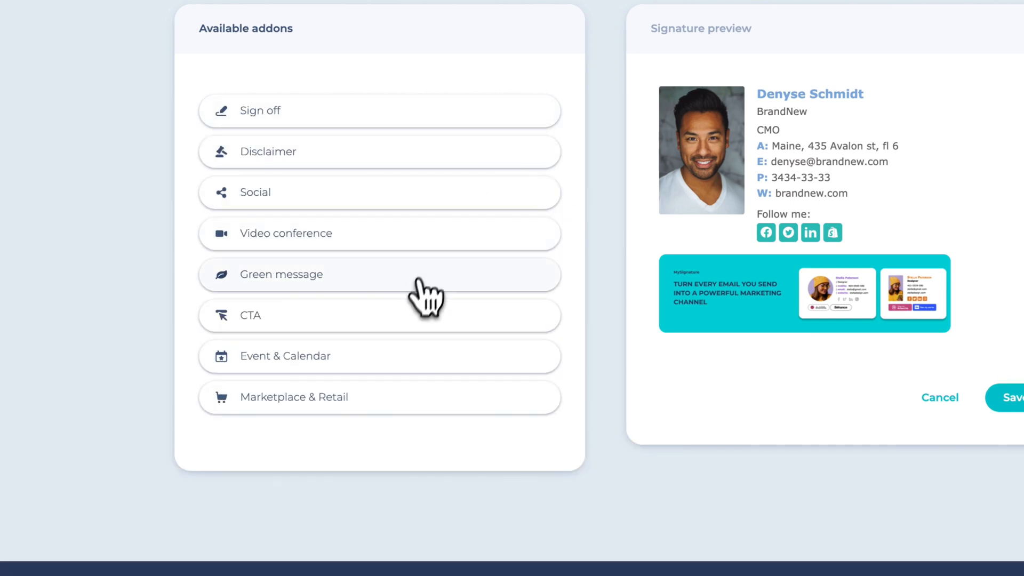
{"action": "left_click", "coordinate": [378, 315]}
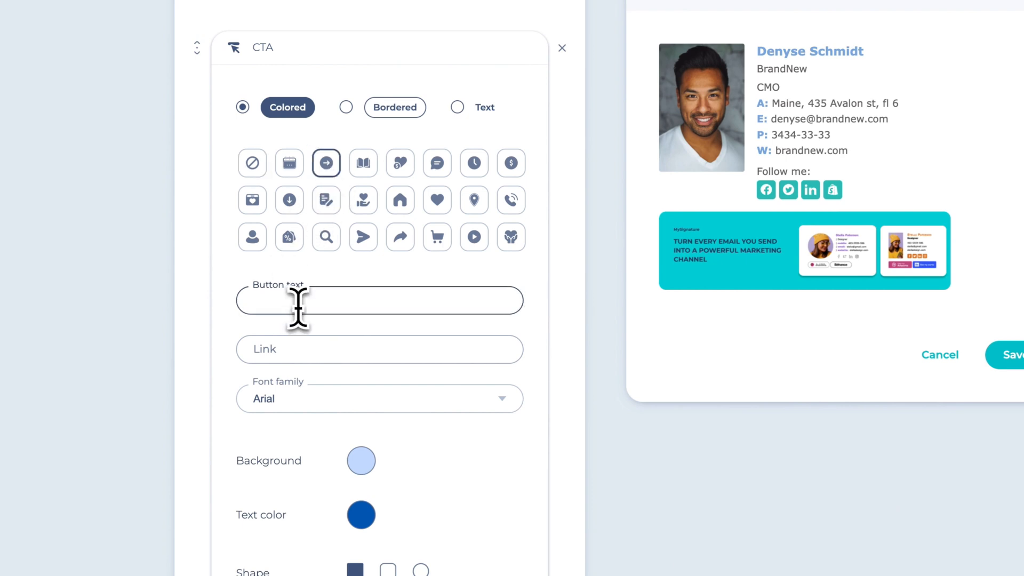
Label the CTA 'Download a free book!' linking to brandnew.com/book, with teal background and forward-arrow icon.
{"action": "type", "text": "Download a free book!"}
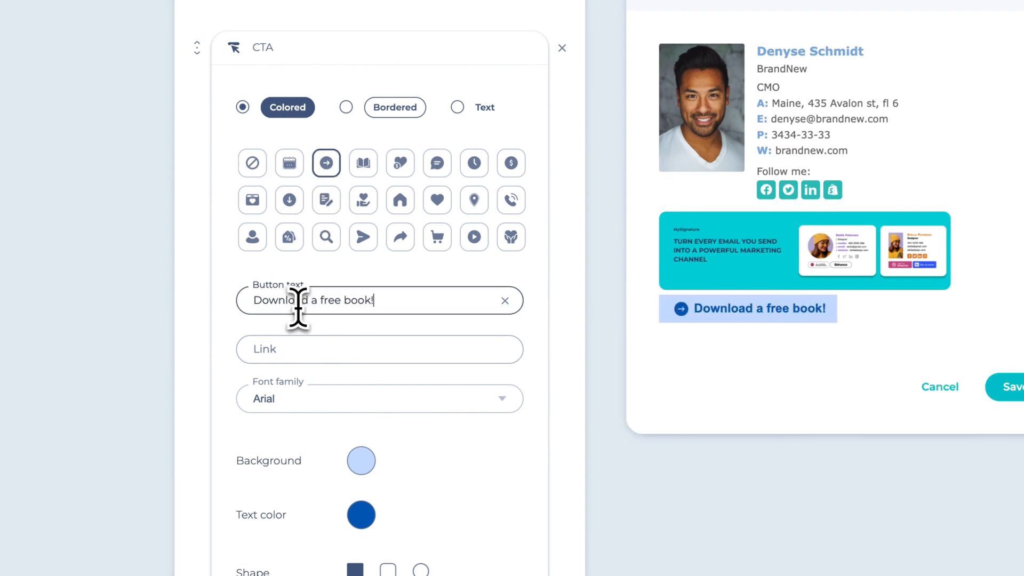
{"action": "type", "text": "brandnew.com/book"}
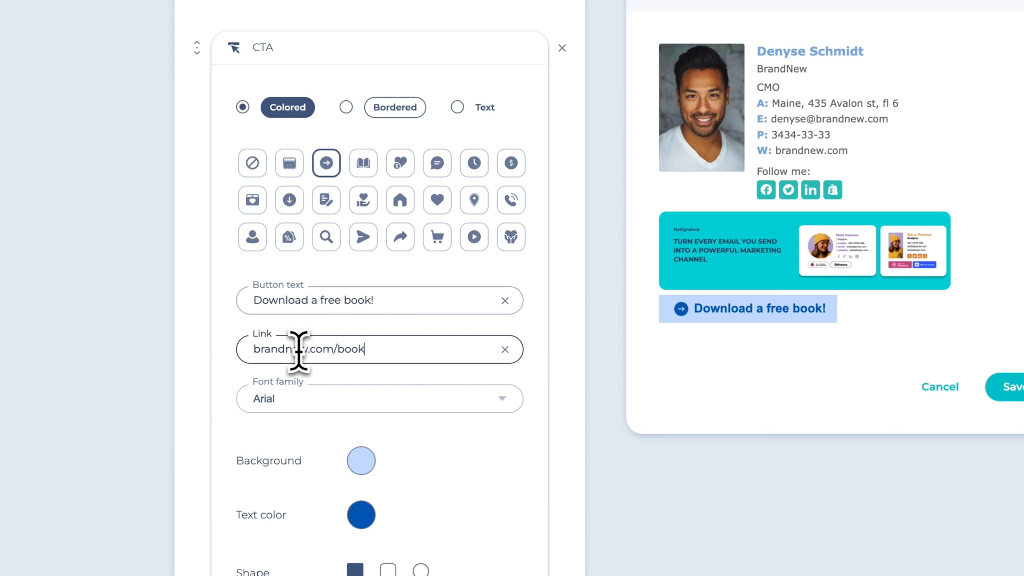
{"action": "left_click", "coordinate": [361, 461]}
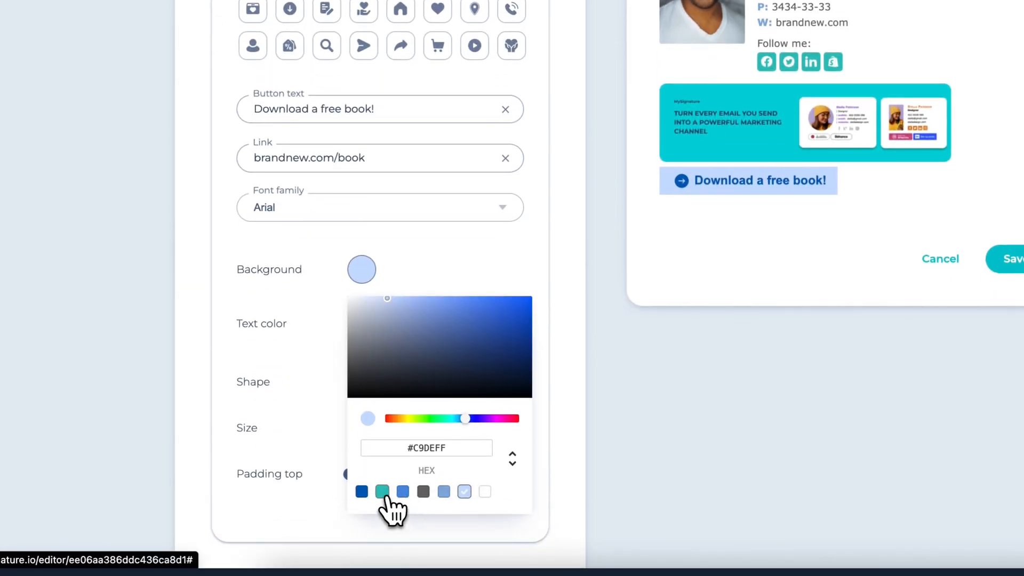
{"action": "left_click", "coordinate": [381, 491]}
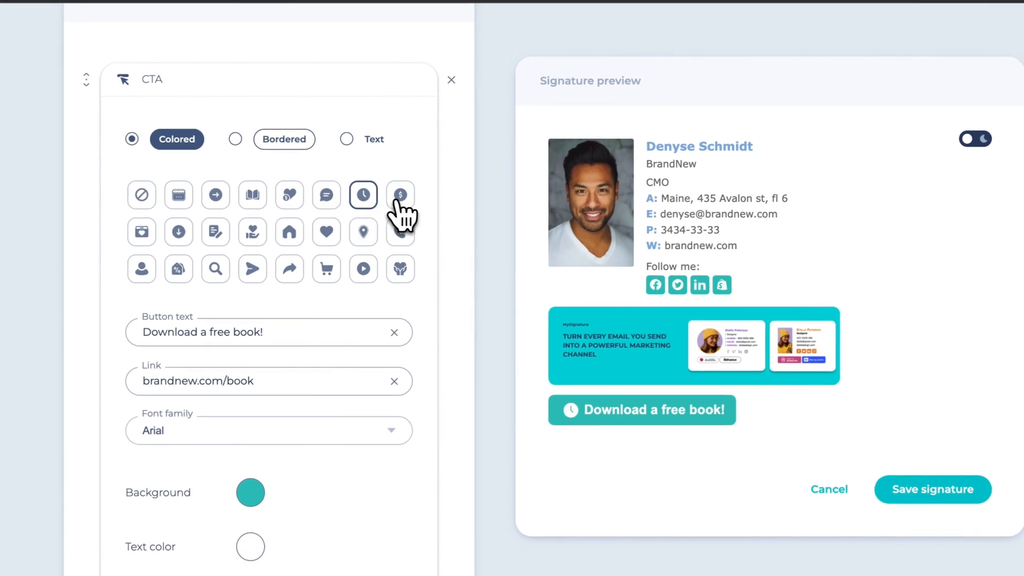
{"action": "left_click", "coordinate": [289, 268]}
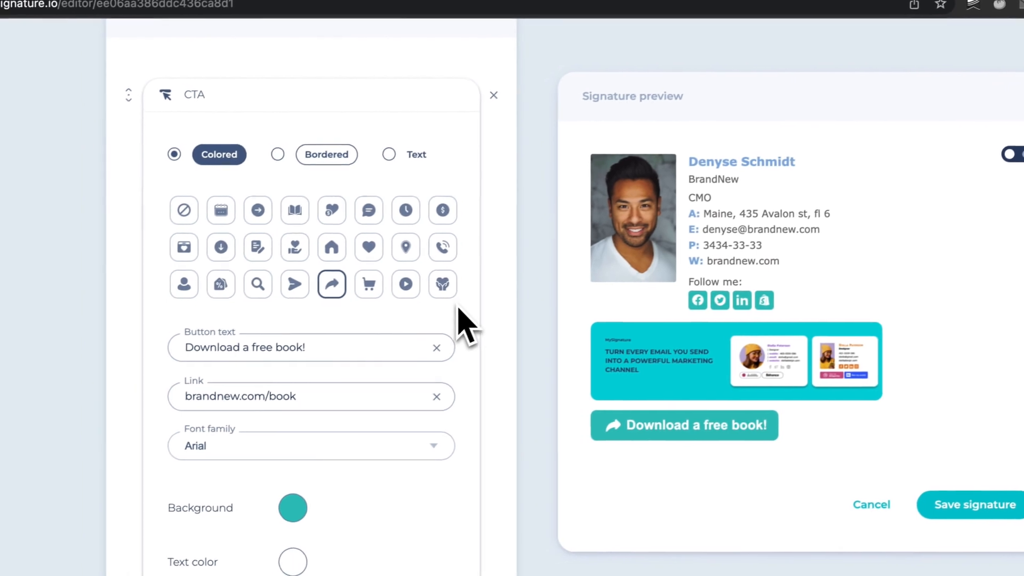
{"action": "scroll", "scroll_direction": "down", "scroll_amount": 3}
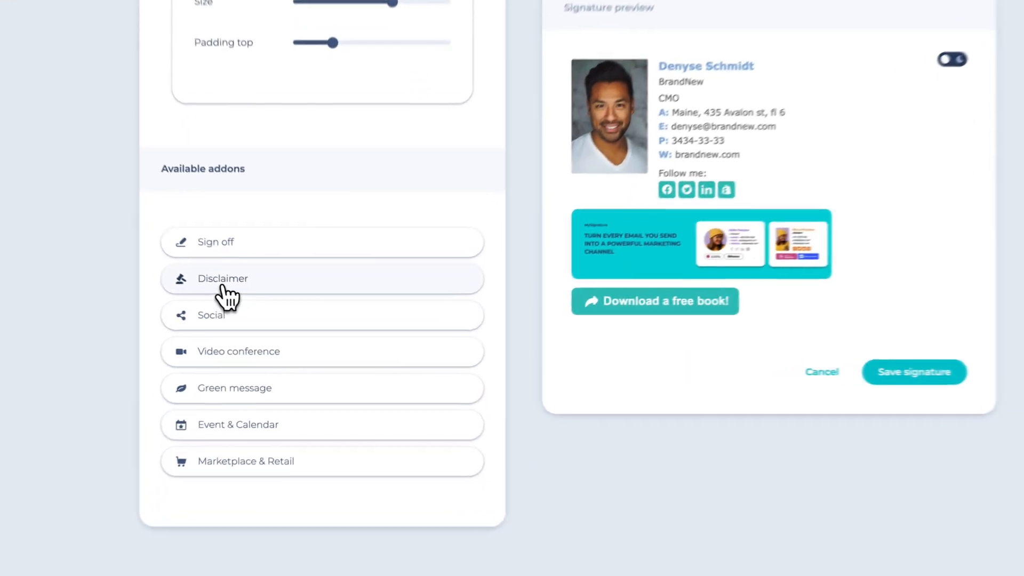
Add a Disclaimer addon set to Custom HTML embedding the Unlimited Email Tracker image.
{"action": "left_click", "coordinate": [222, 278]}
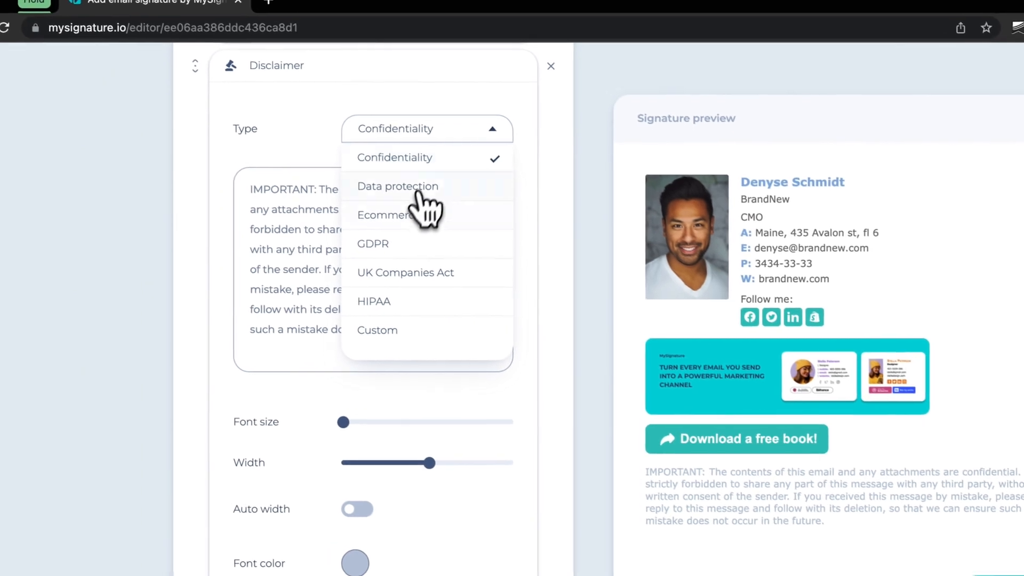
{"action": "left_click", "coordinate": [390, 214]}
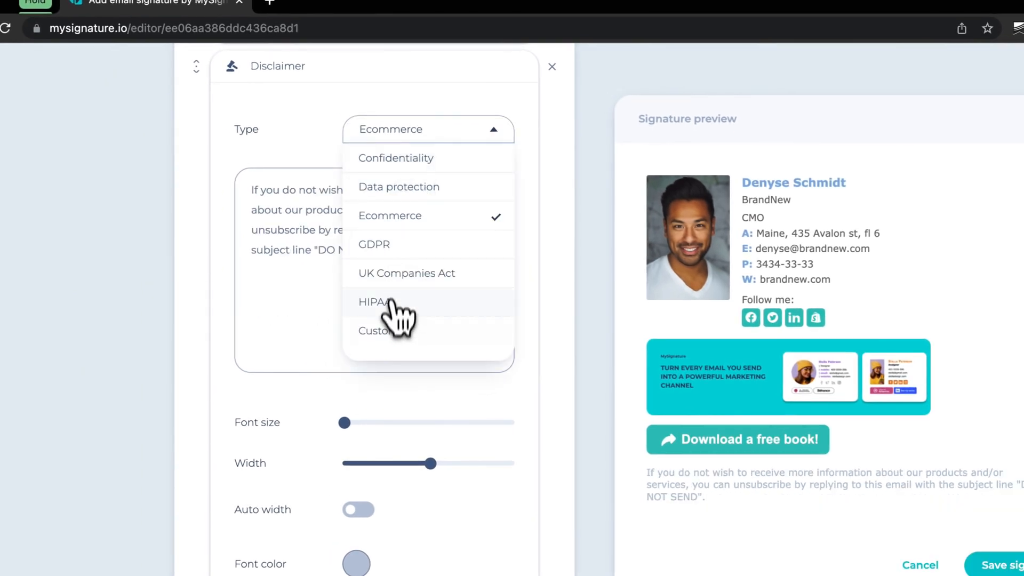
{"action": "left_click", "coordinate": [374, 330]}
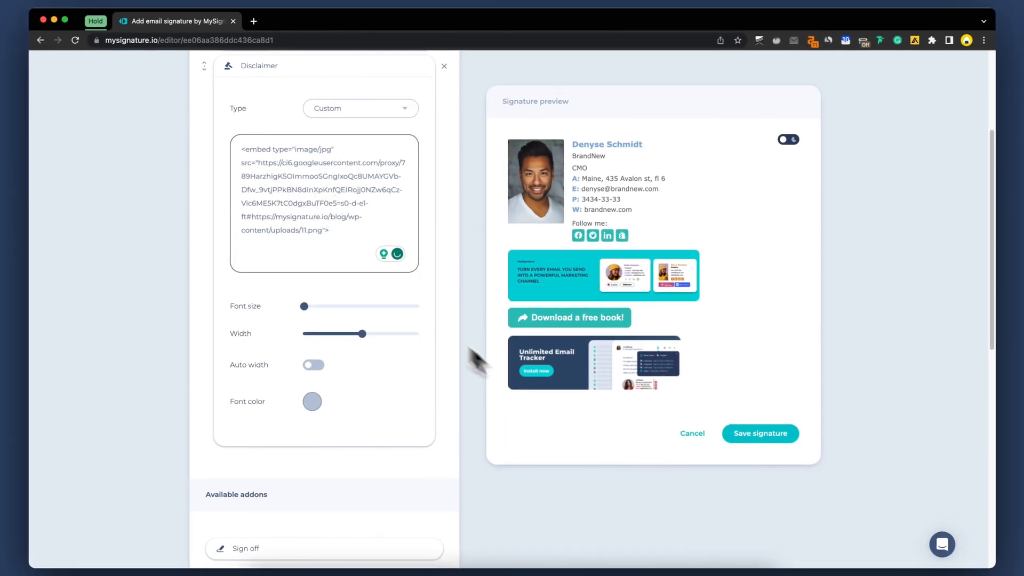
{"action": "left_click", "coordinate": [444, 66]}
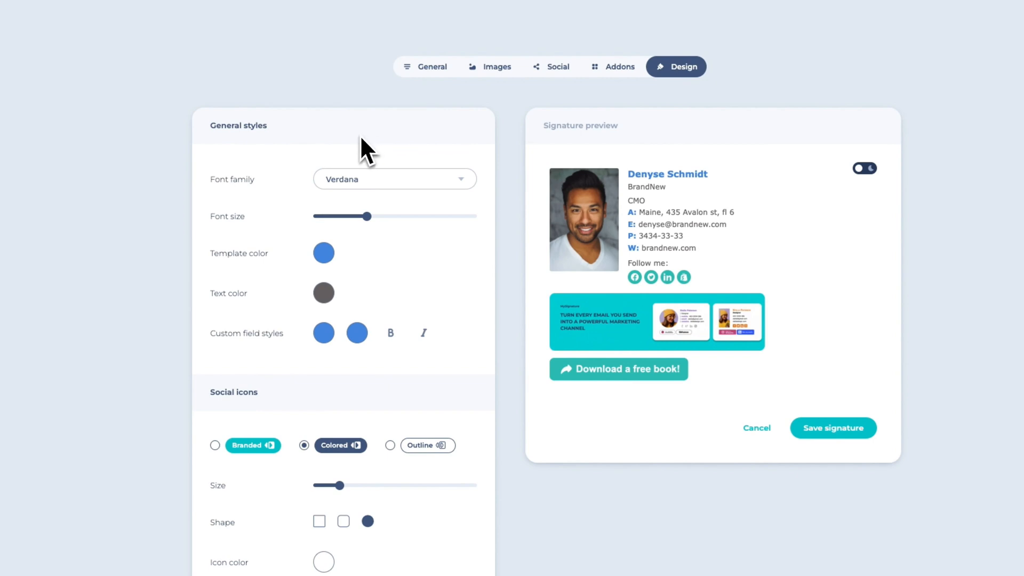
Set General styles to Arial font, a larger font size and a teal template colour.
{"action": "left_click", "coordinate": [395, 179]}
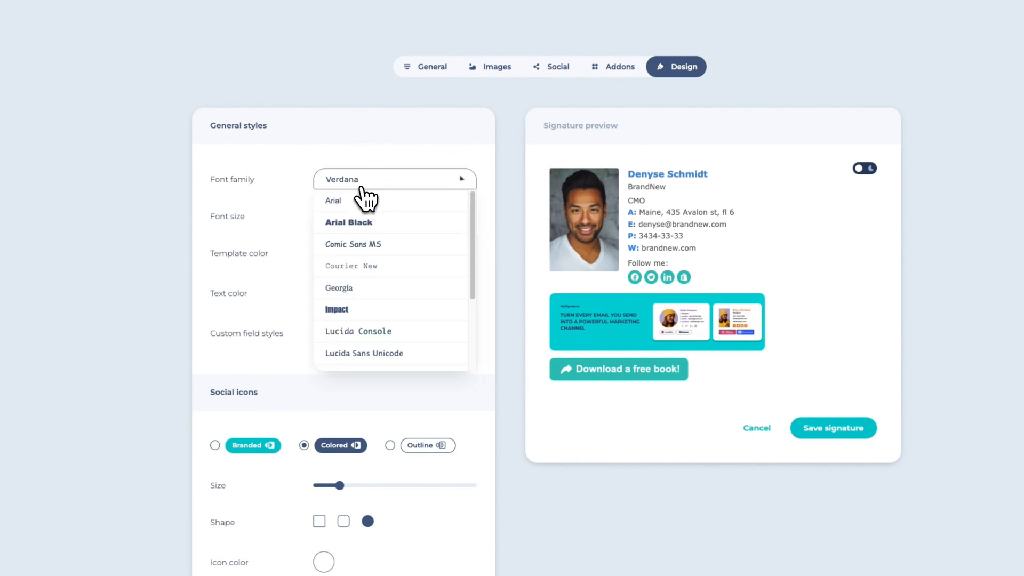
{"action": "mouse_move", "coordinate": [366, 221]}
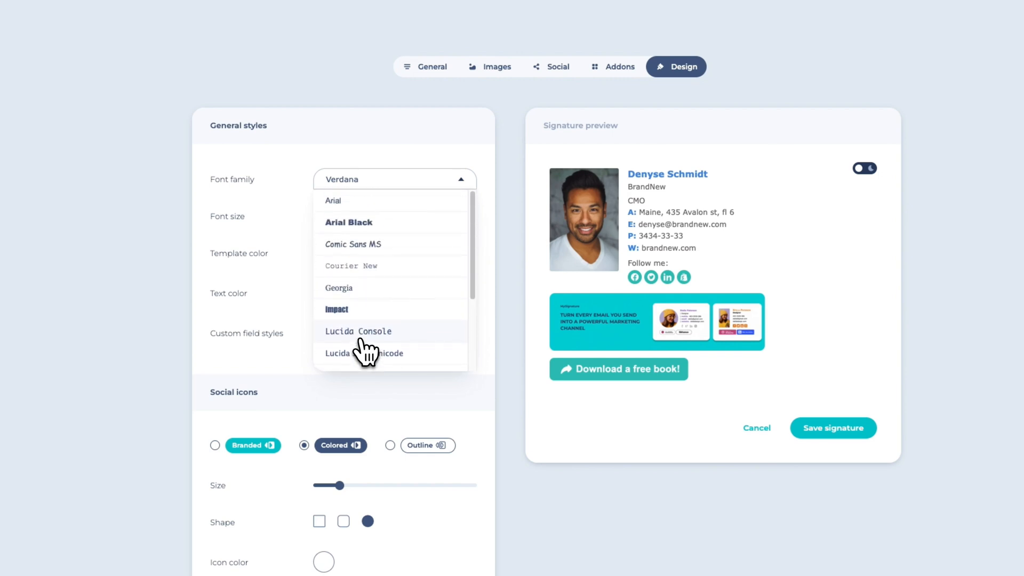
{"action": "left_click", "coordinate": [333, 201]}
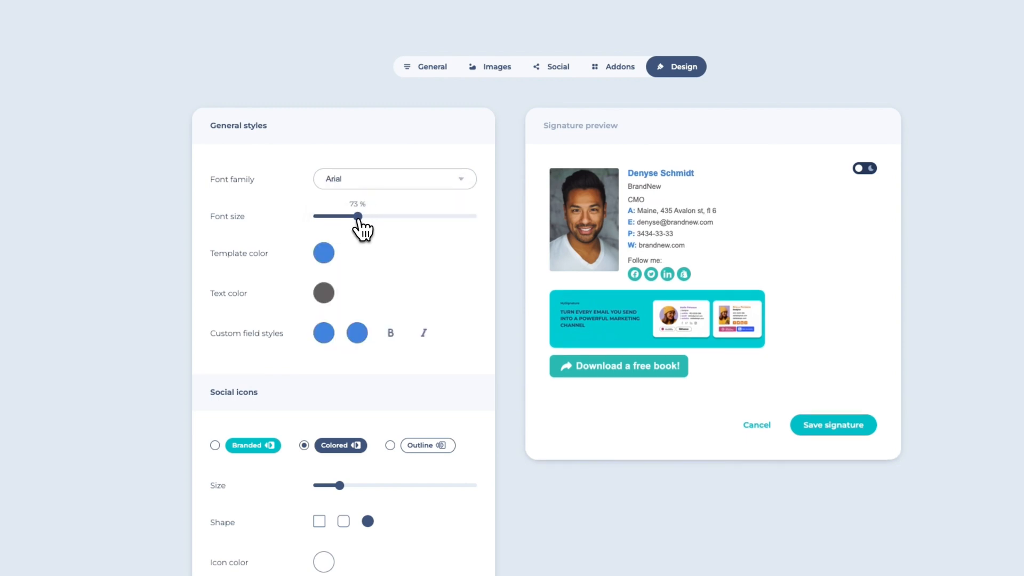
{"action": "left_click", "coordinate": [323, 252]}
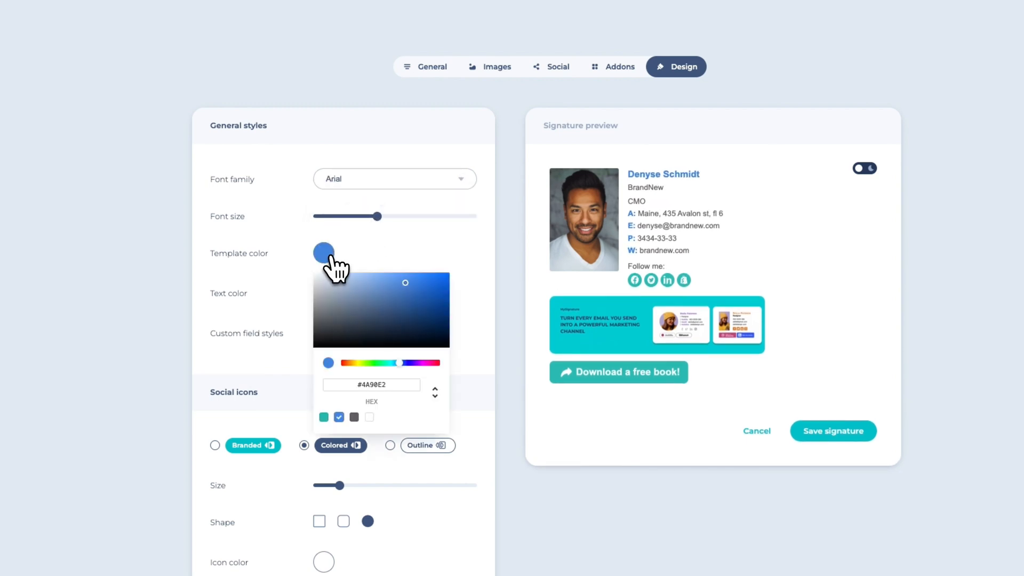
{"action": "left_click", "coordinate": [323, 417]}
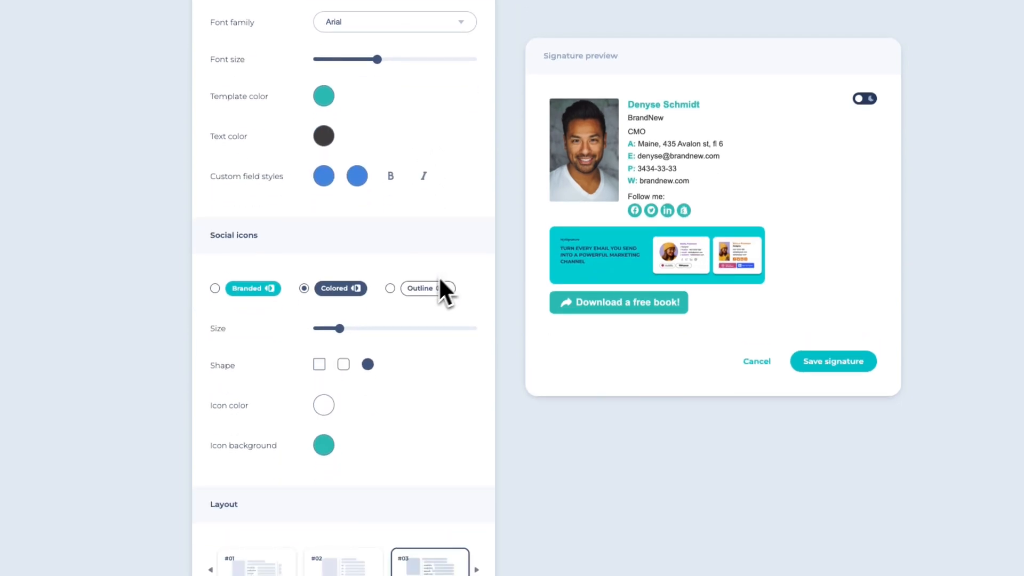
Make the social icons 25 px rounded squares and browse all signature layouts.
{"action": "left_click_drag", "start_coordinate": [338, 327], "coordinate": [357, 327]}
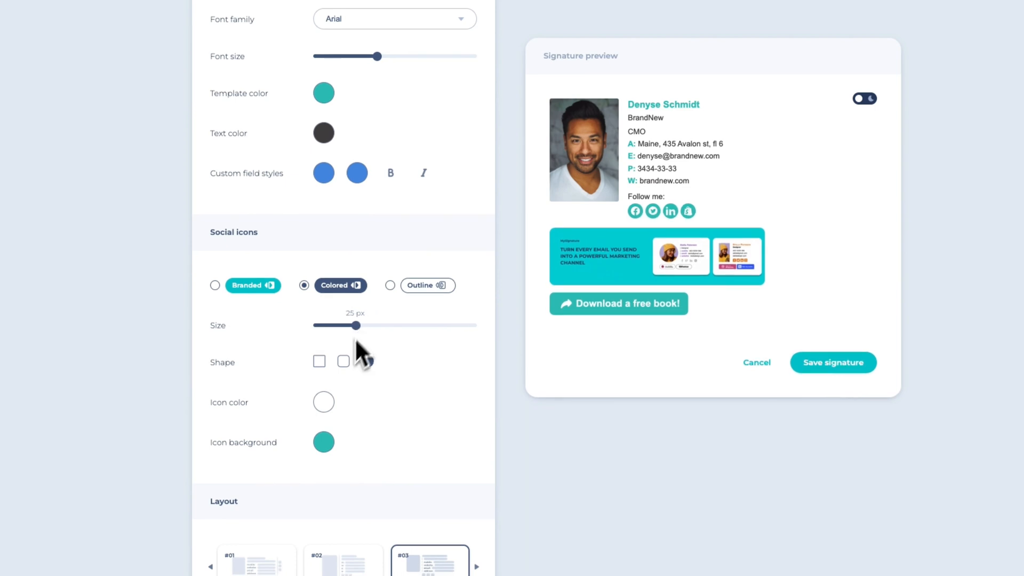
{"action": "left_click", "coordinate": [343, 361]}
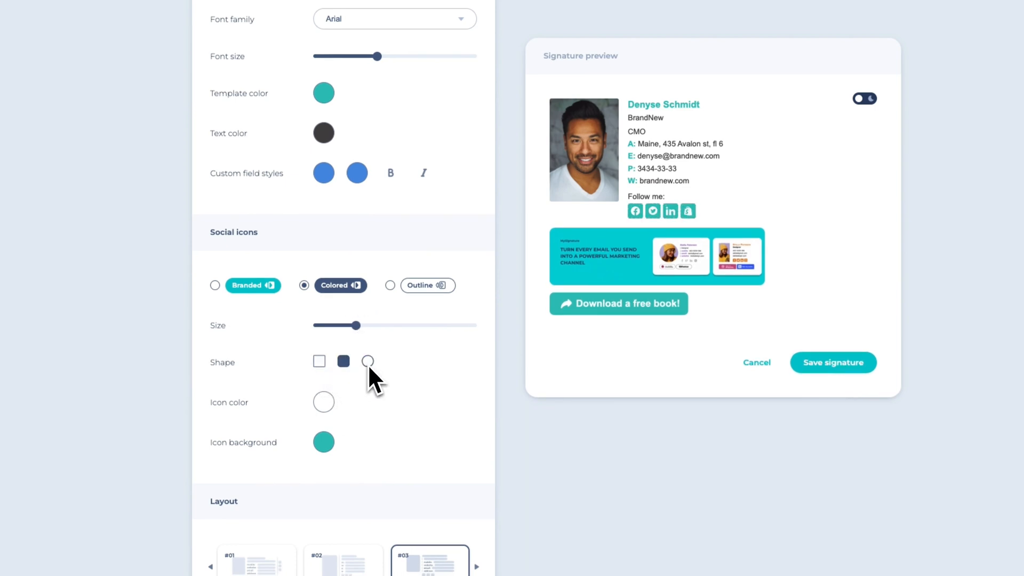
{"action": "scroll", "scroll_direction": "down", "scroll_amount": 3}
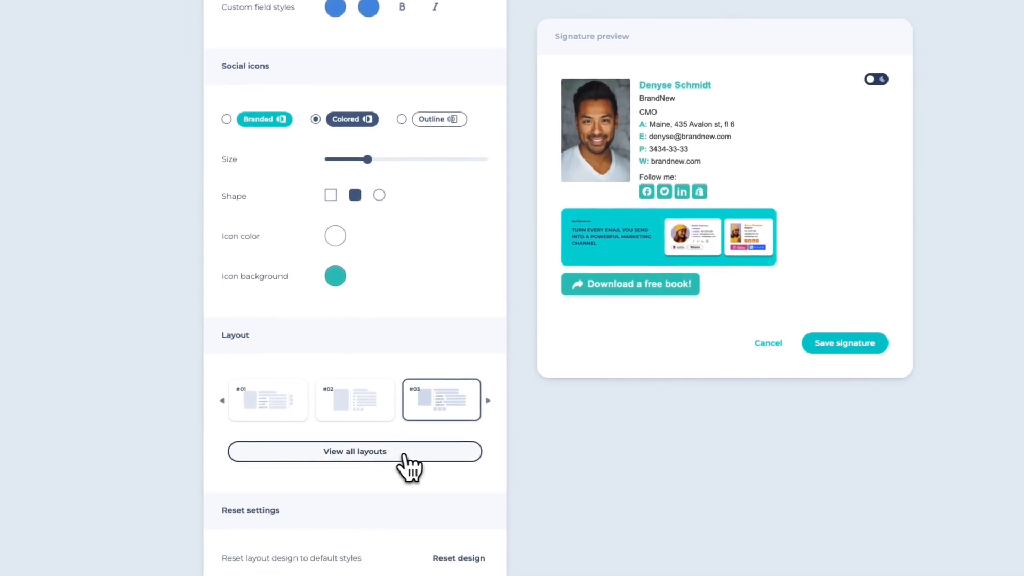
{"action": "left_click", "coordinate": [354, 451]}
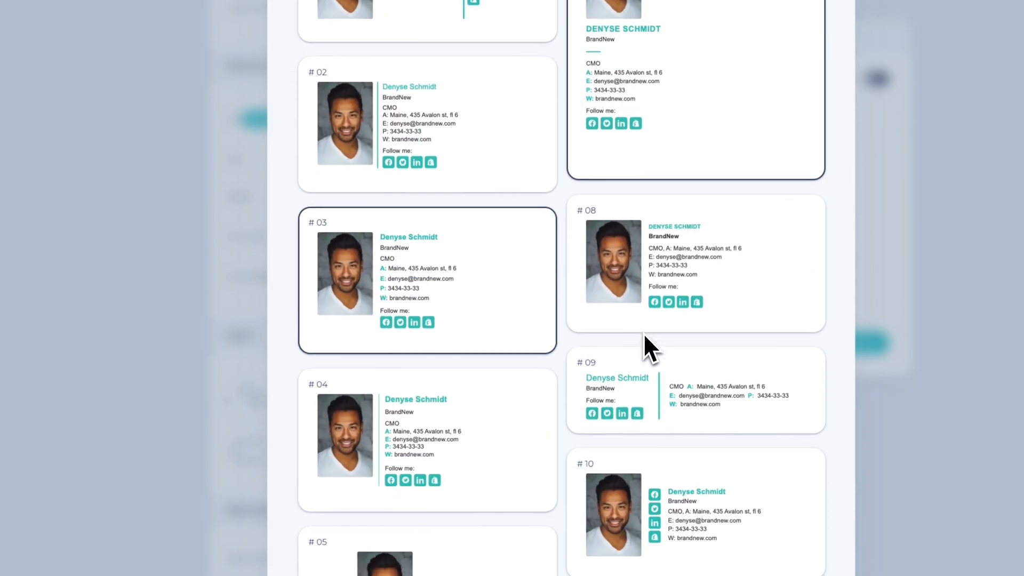
{"action": "scroll", "scroll_direction": "down", "scroll_amount": 3}
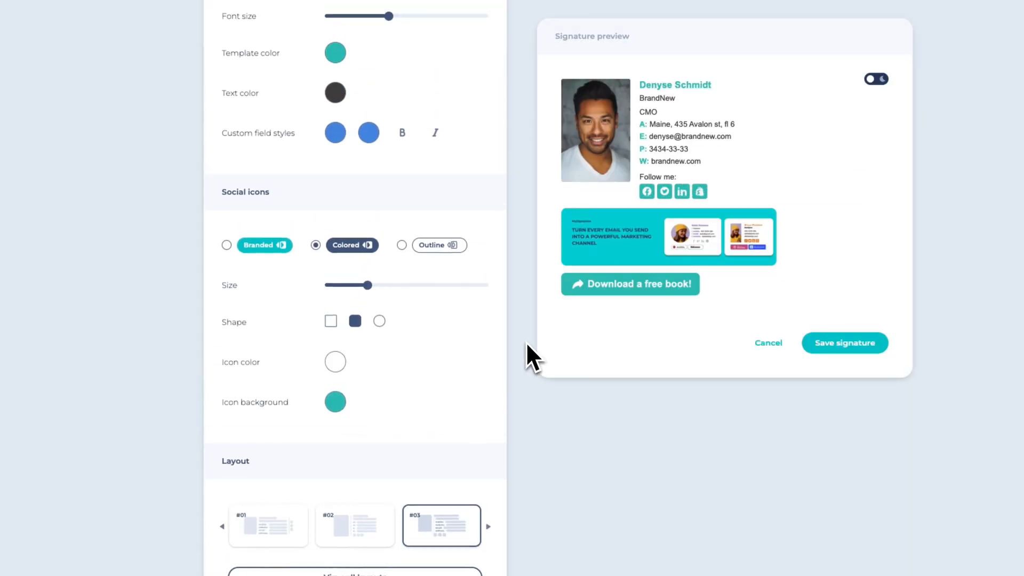
{"action": "left_click", "coordinate": [403, 69]}
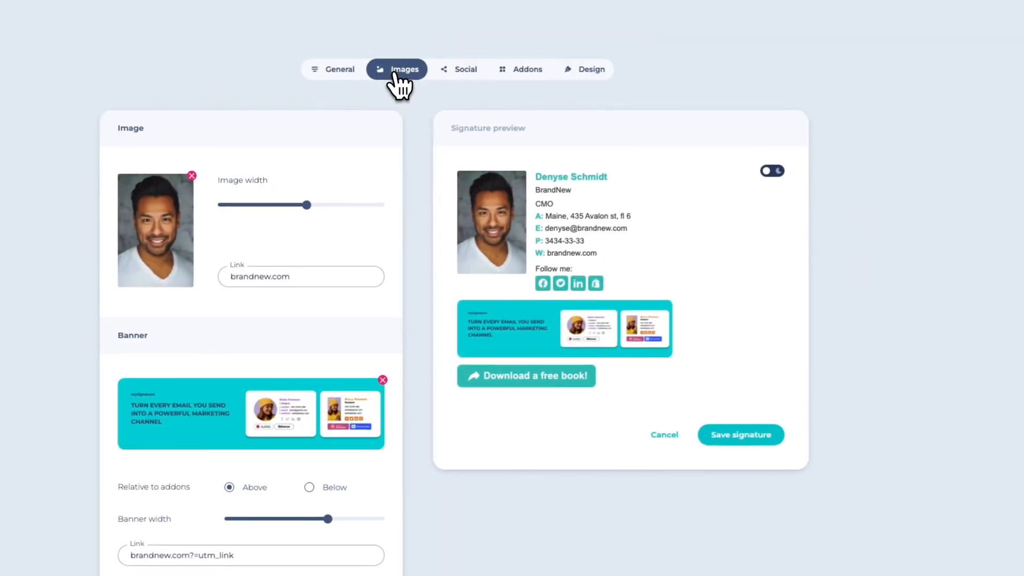
Widen the profile photo to 133 px and check the preview in dark mode.
{"action": "left_click_drag", "start_coordinate": [308, 205], "coordinate": [319, 205]}
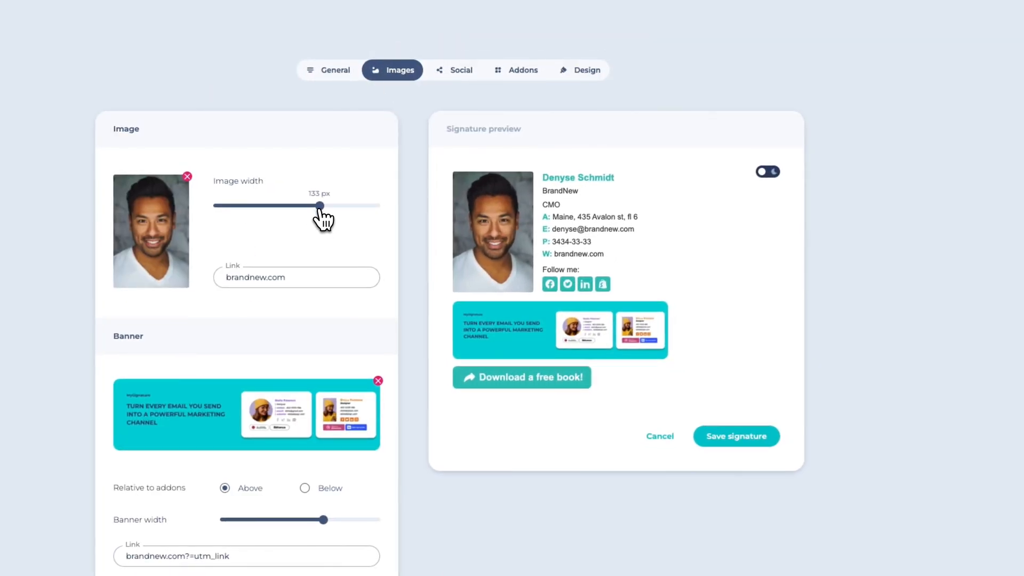
{"action": "left_click", "coordinate": [767, 170]}
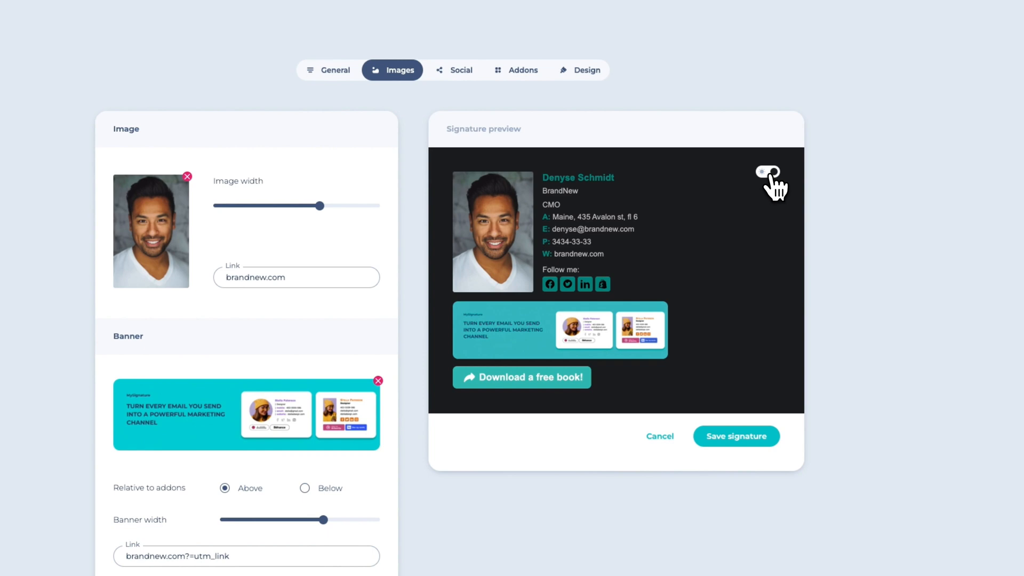
{"action": "left_click", "coordinate": [768, 171]}
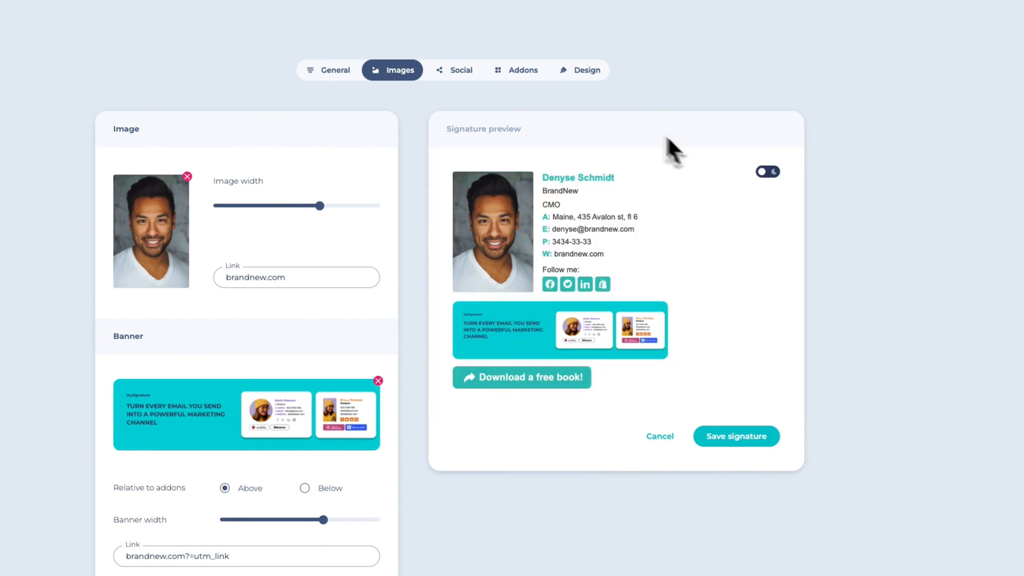
{"action": "left_click", "coordinate": [578, 70]}
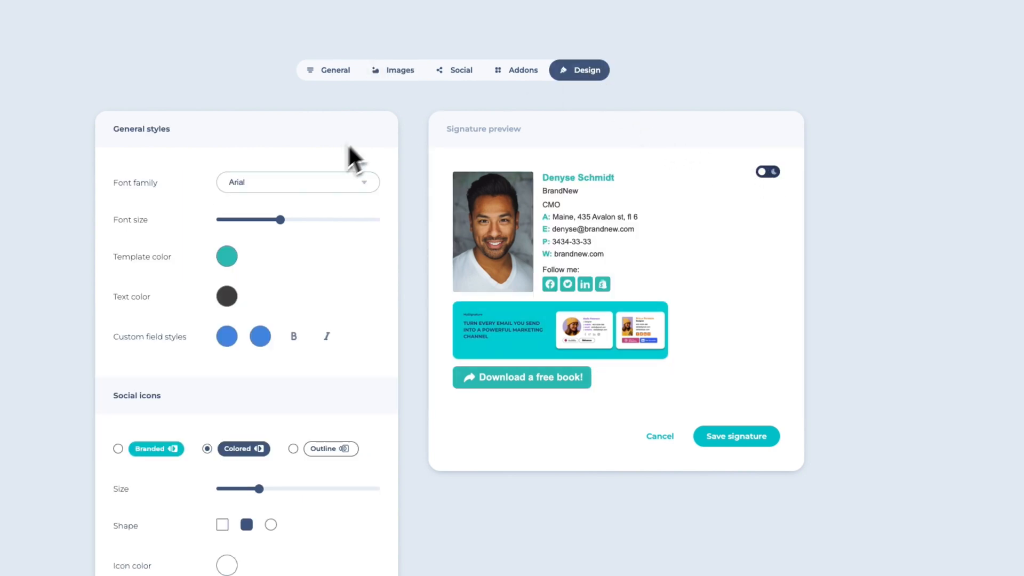